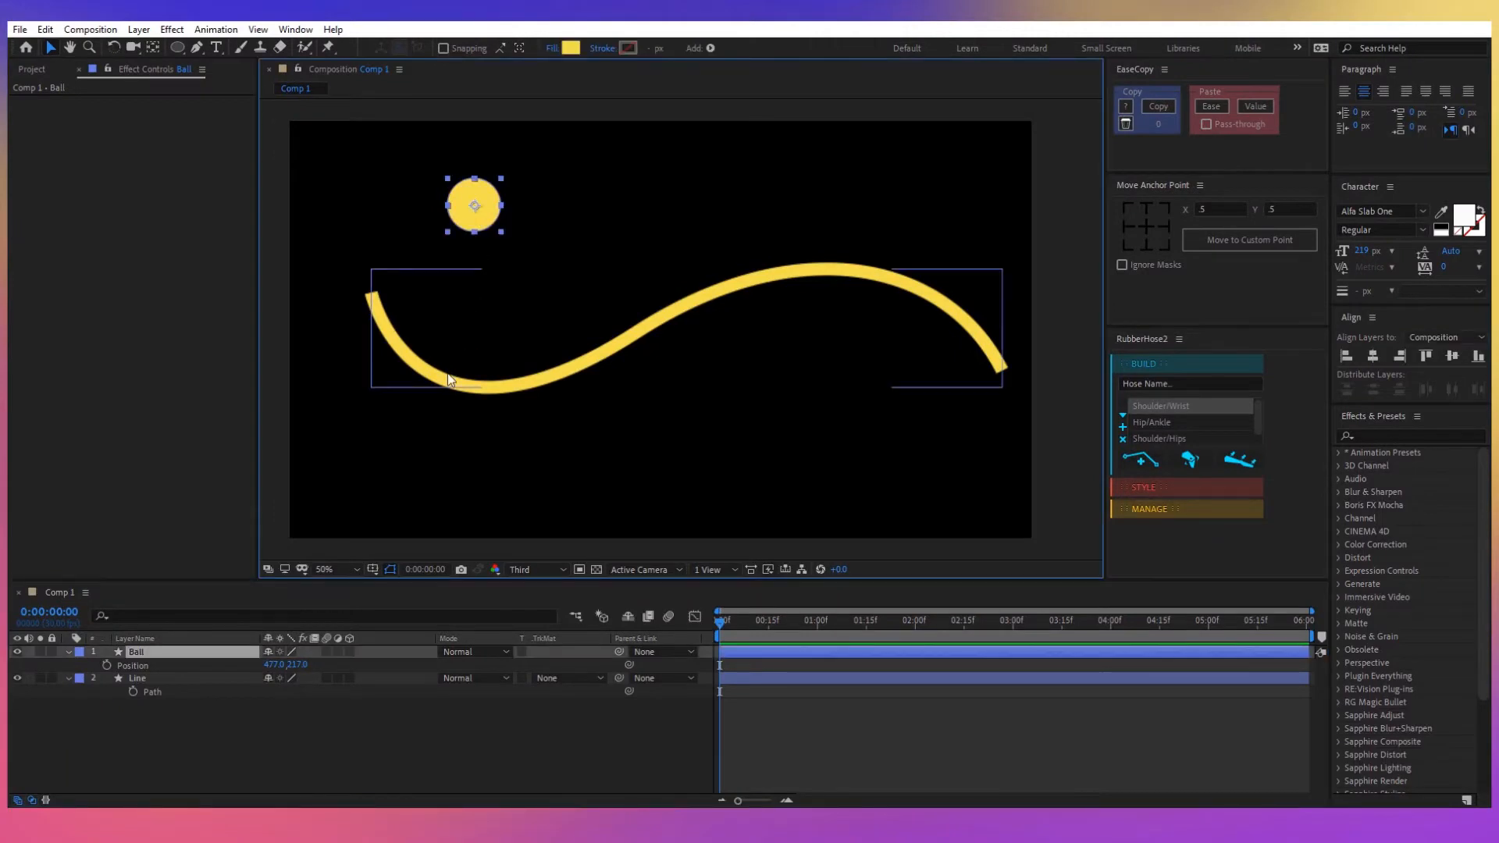
# Copy the Line's Path into the Ball's Position, creating keyframes along the curve.
pyautogui.click(137, 678)
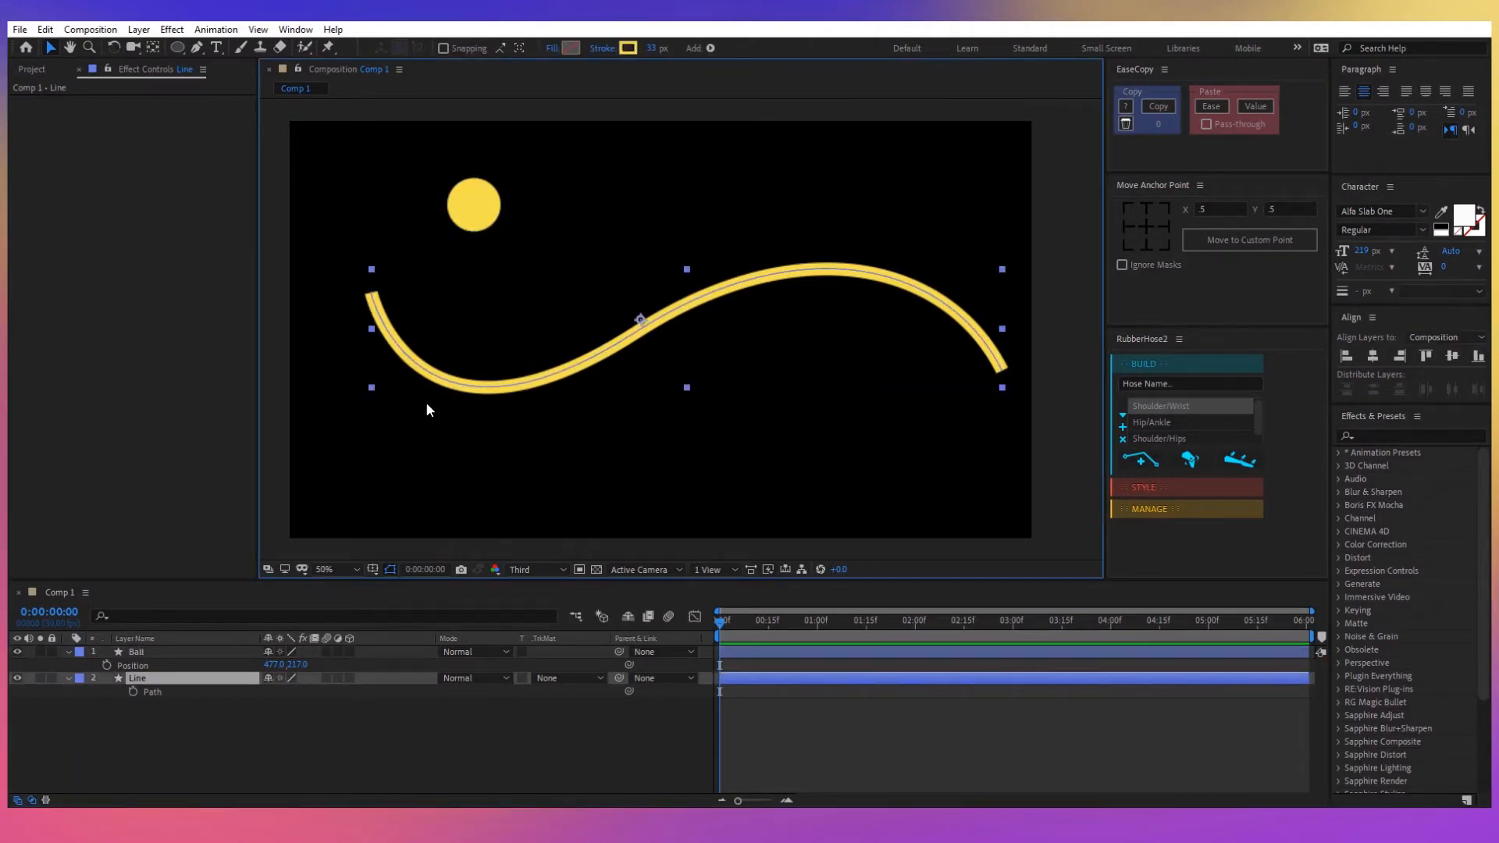
pyautogui.click(136, 651)
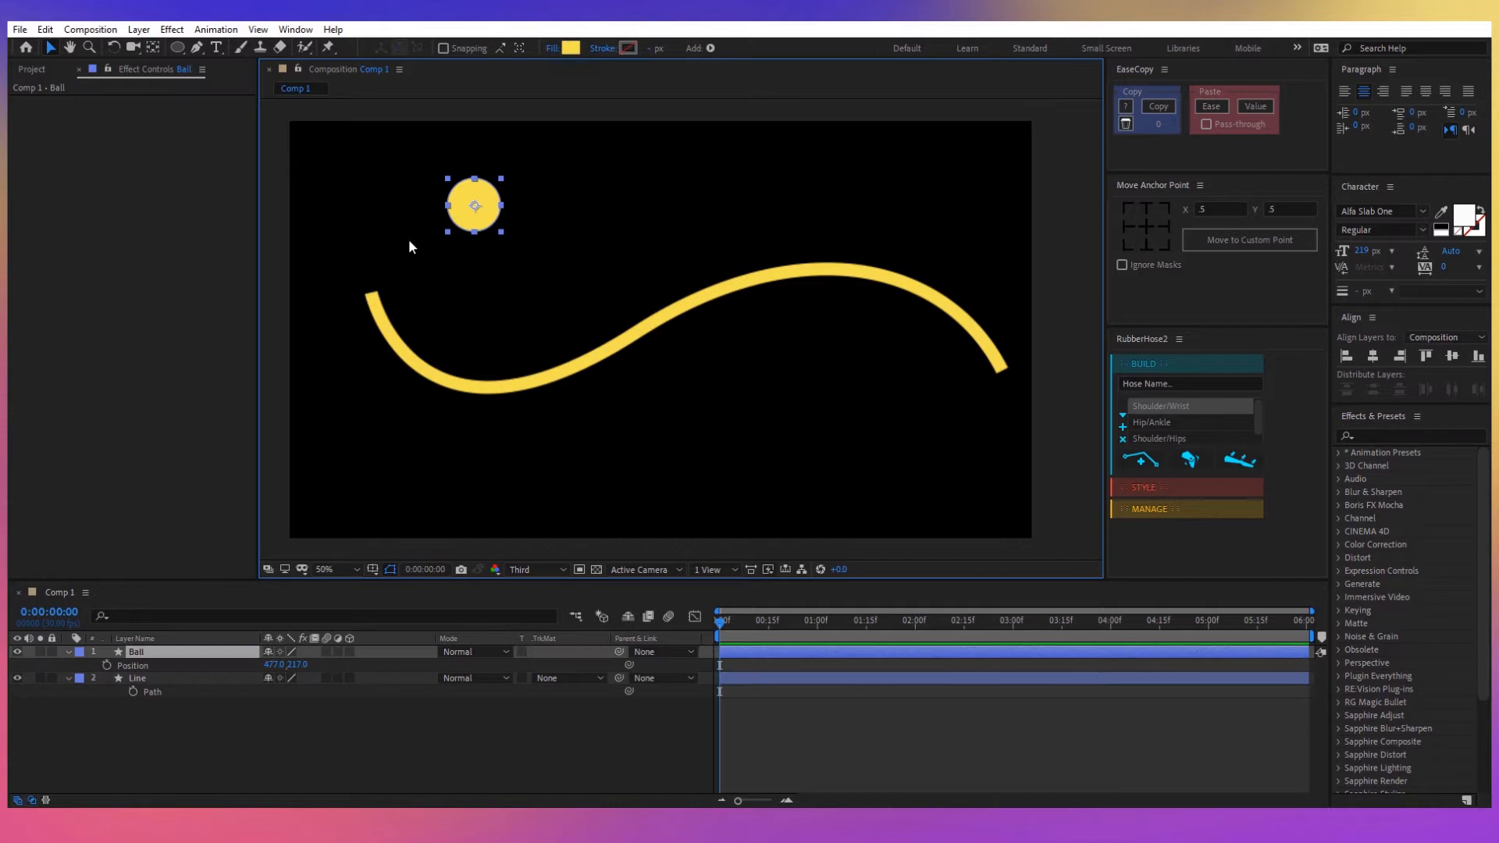
pyautogui.click(136, 677)
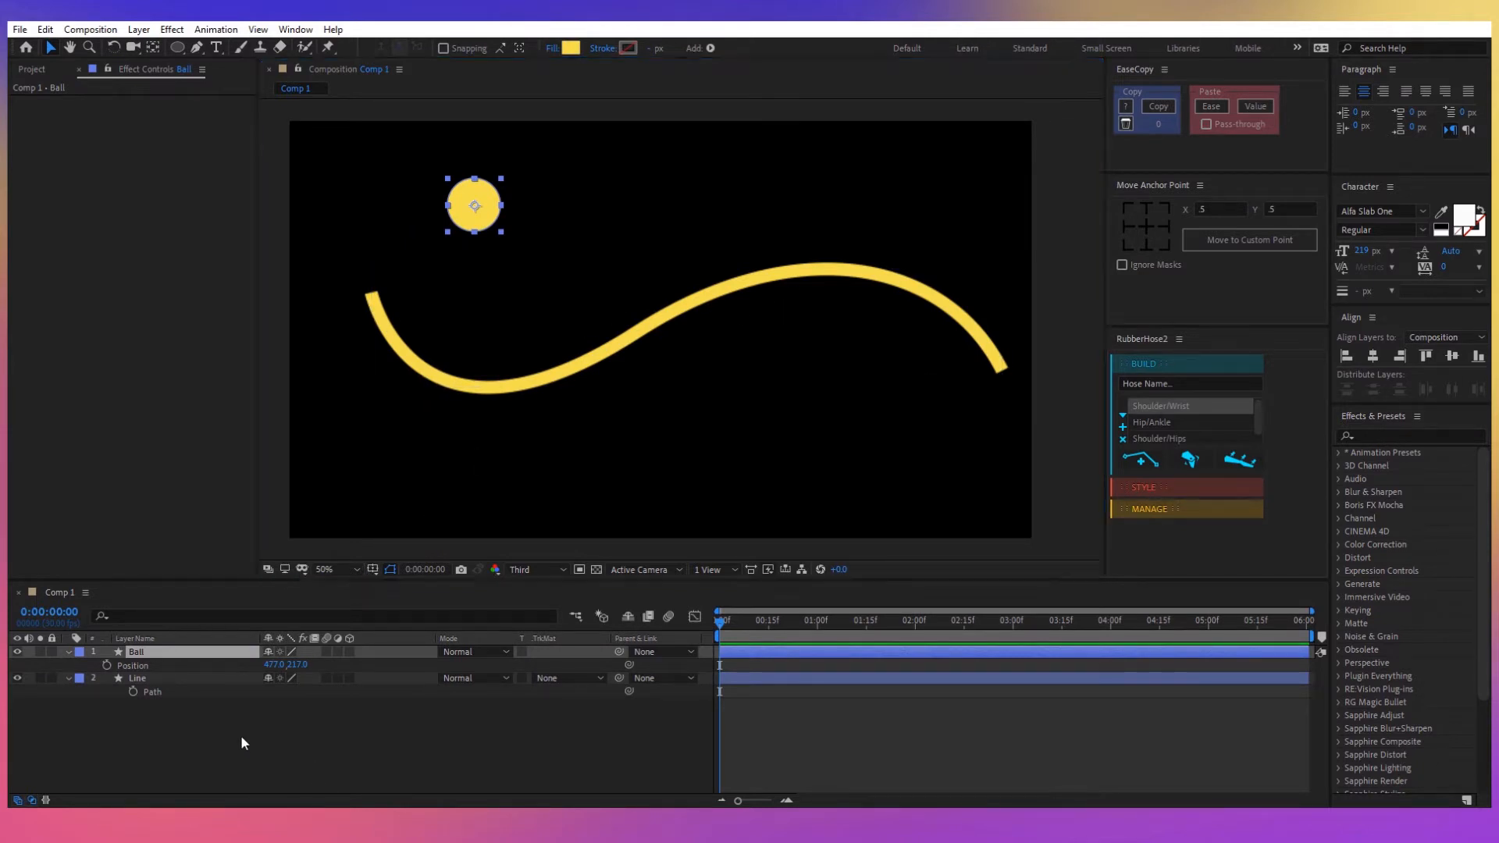
pyautogui.click(137, 677)
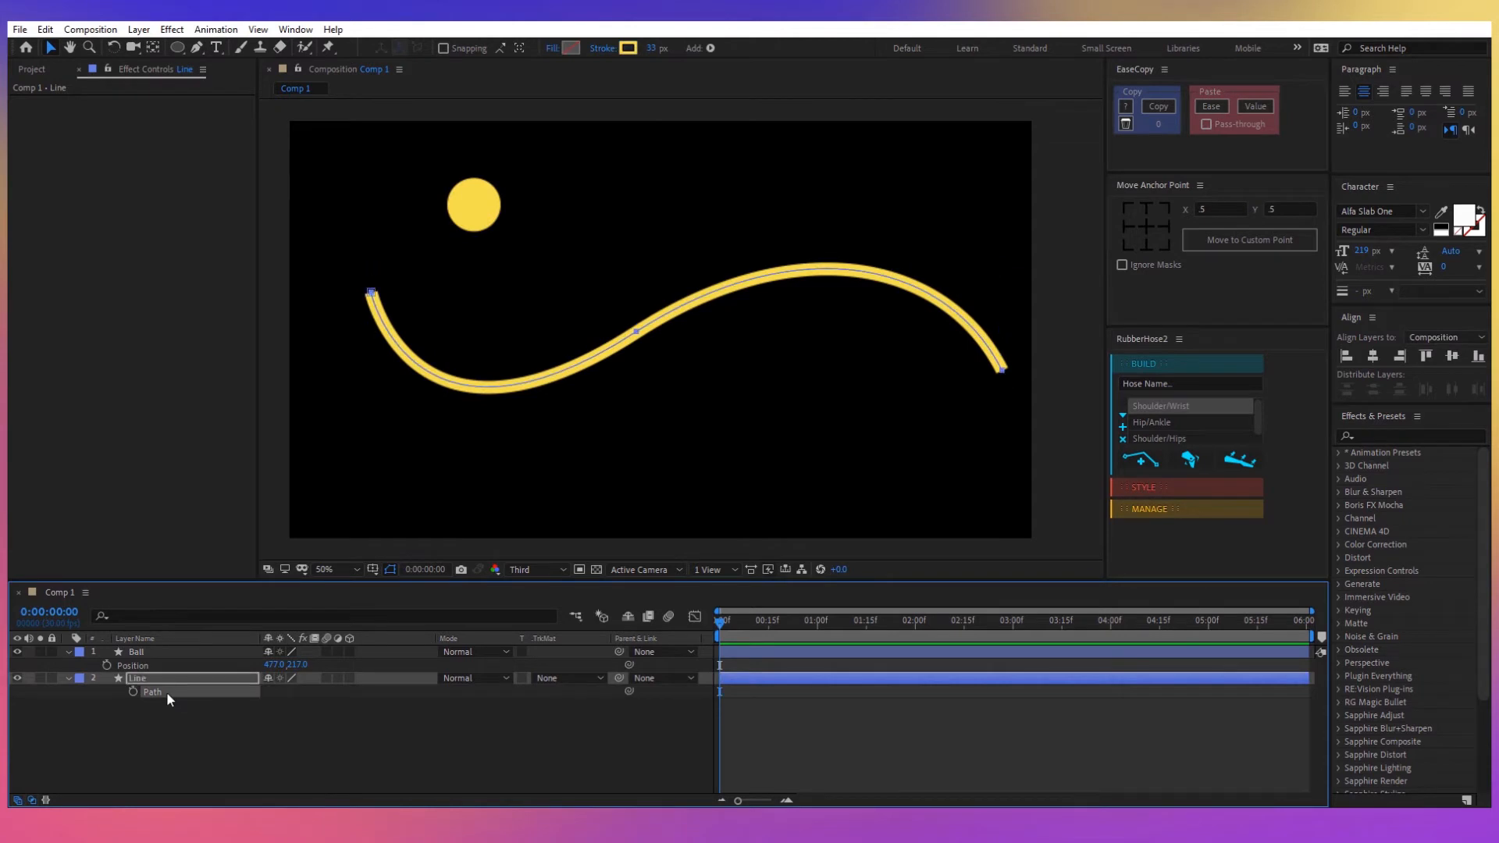
pyautogui.moveTo(159, 667)
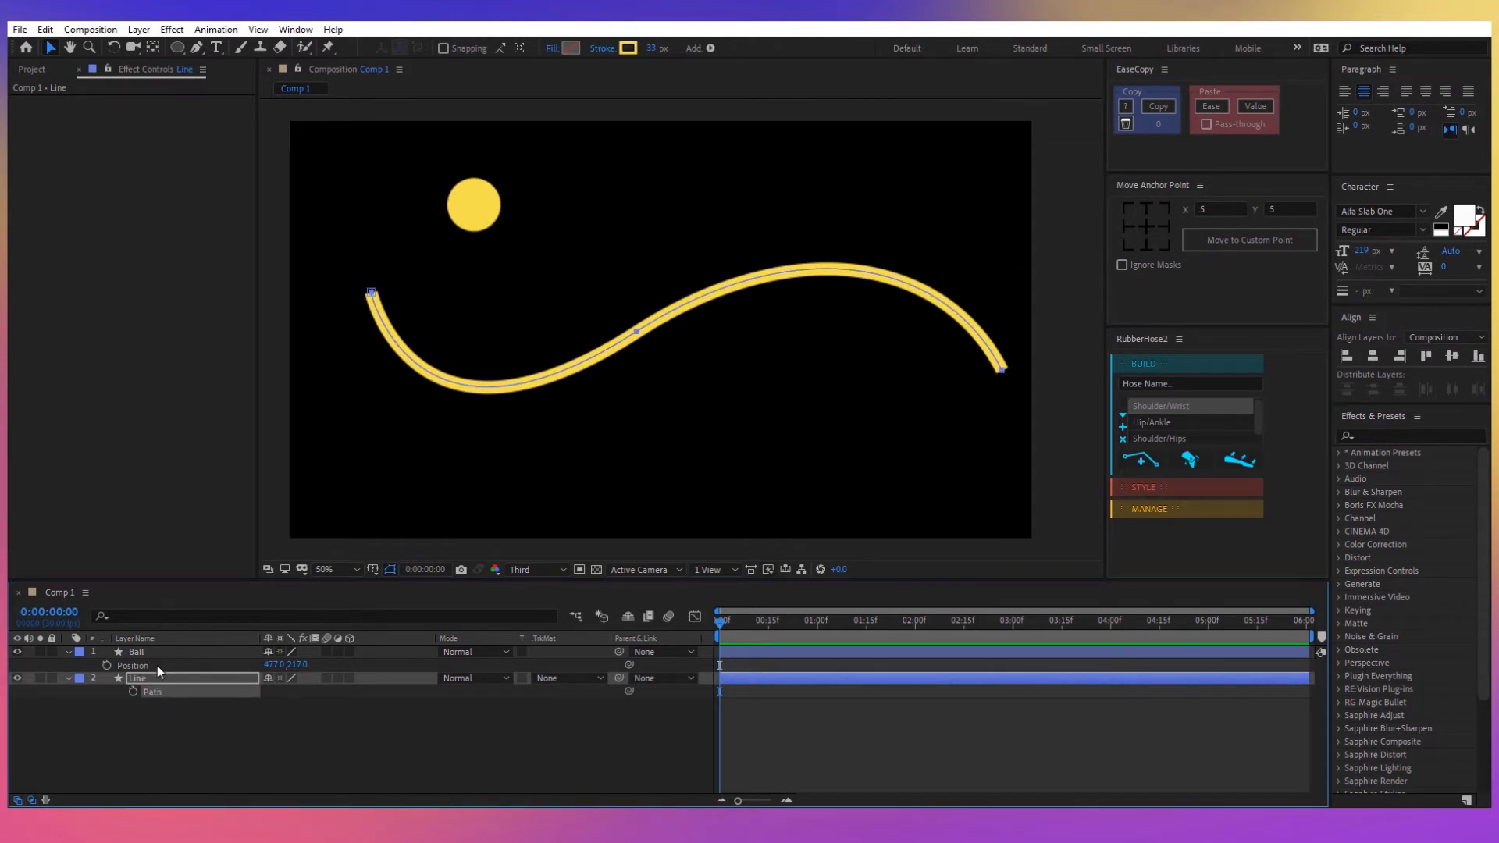
pyautogui.click(137, 652)
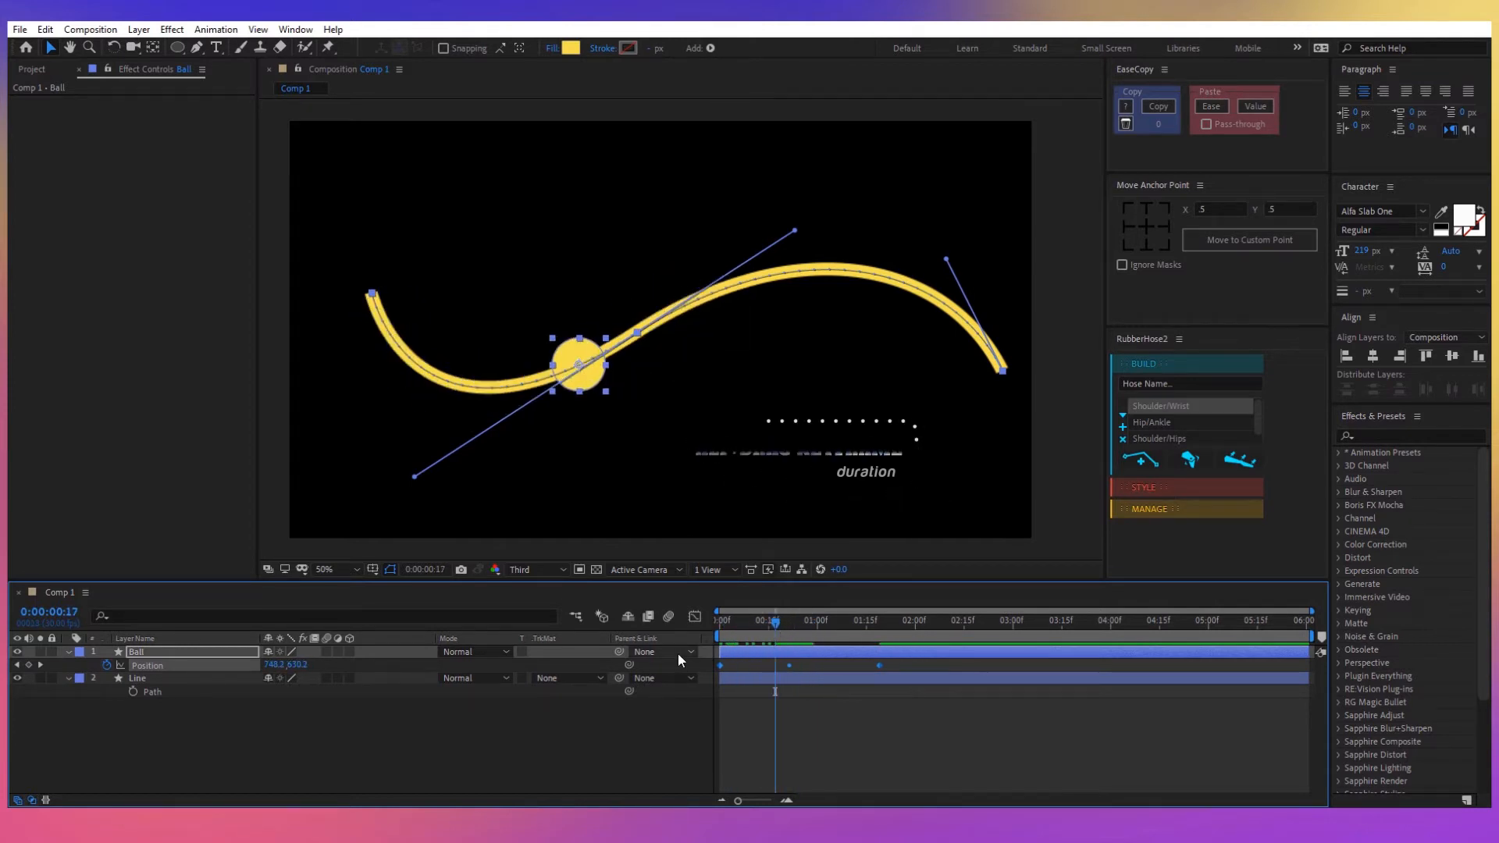
pyautogui.click(151, 693)
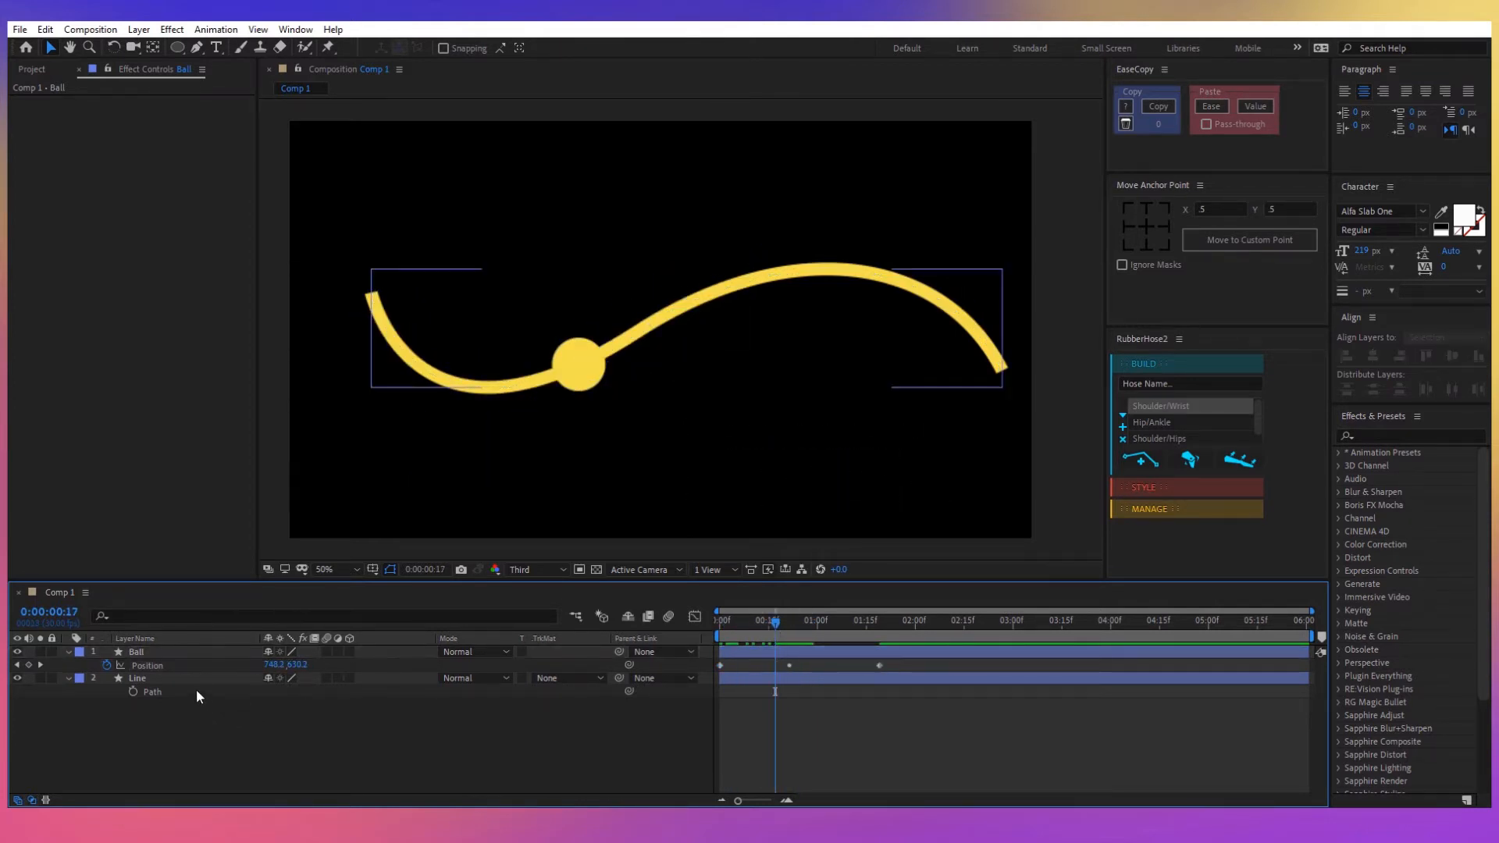
# Bend the line's left end upward and move the Ball's Position keyframes to the new start.
pyautogui.click(136, 677)
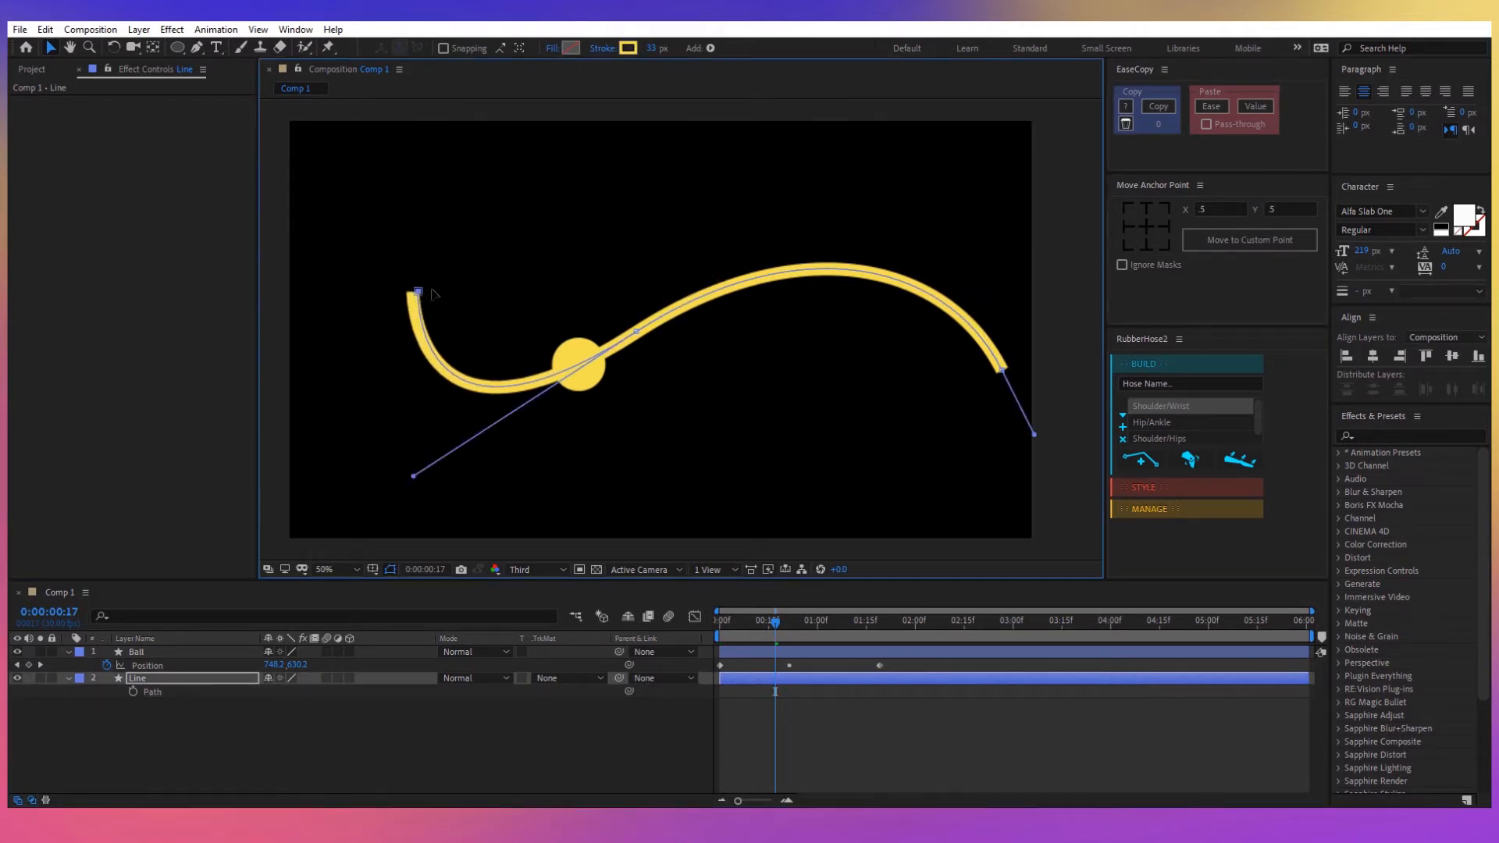
pyautogui.moveTo(418, 291); pyautogui.dragTo(450, 263)
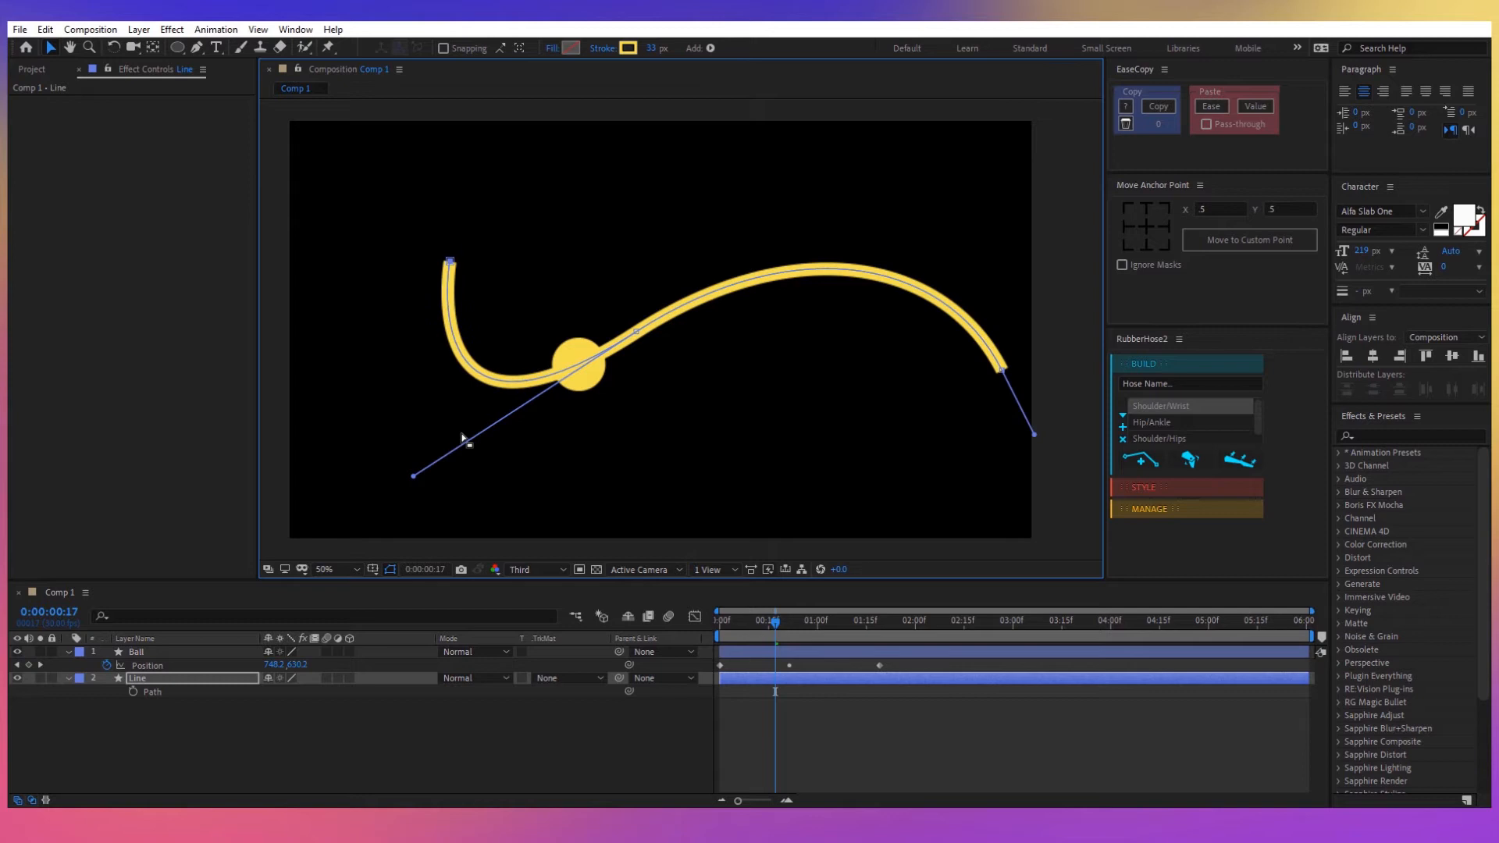
pyautogui.click(719, 619)
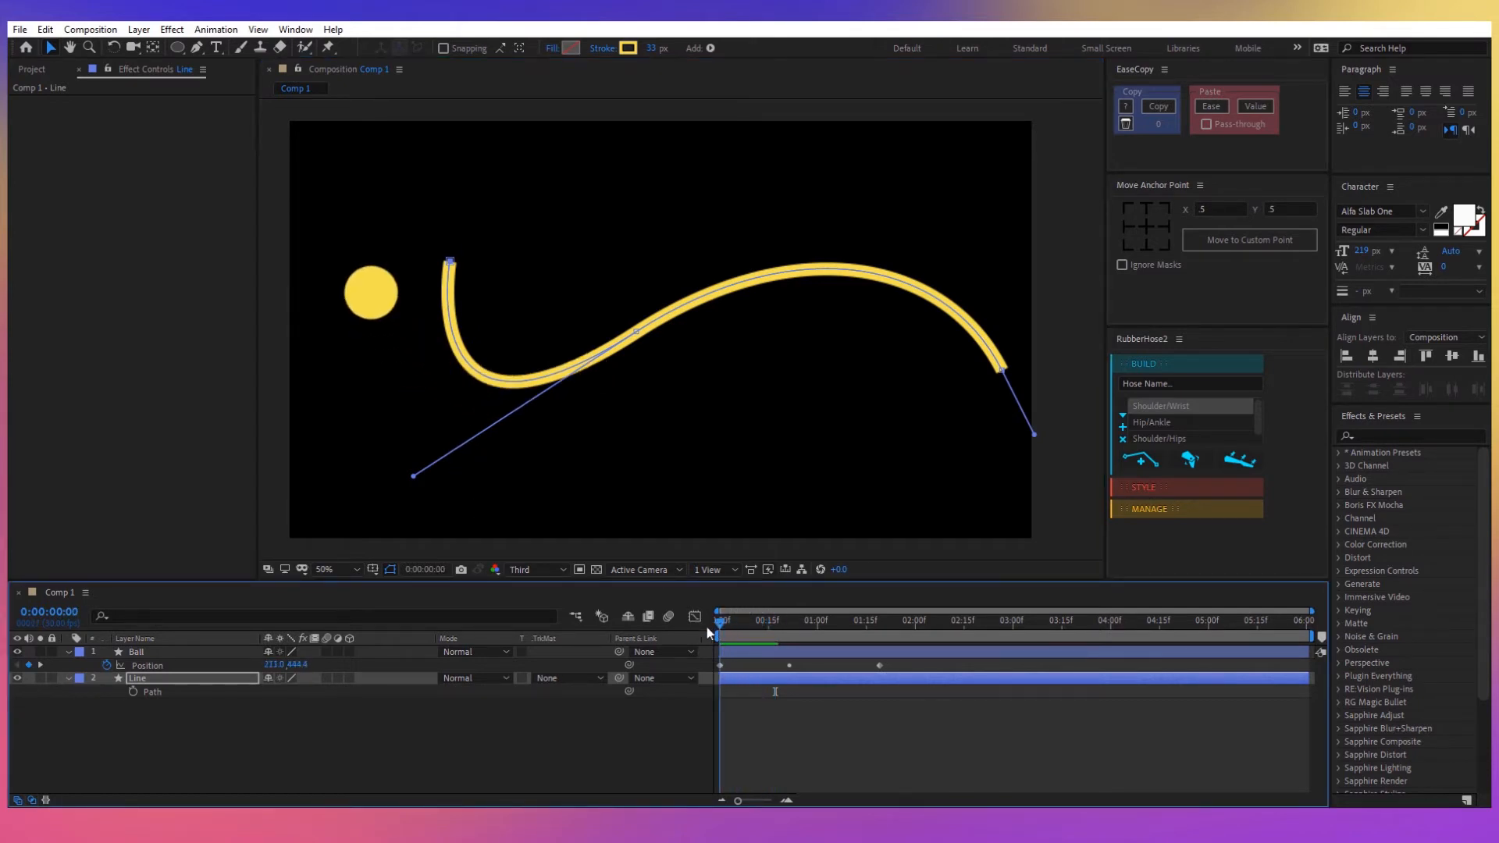
pyautogui.moveTo(694, 616)
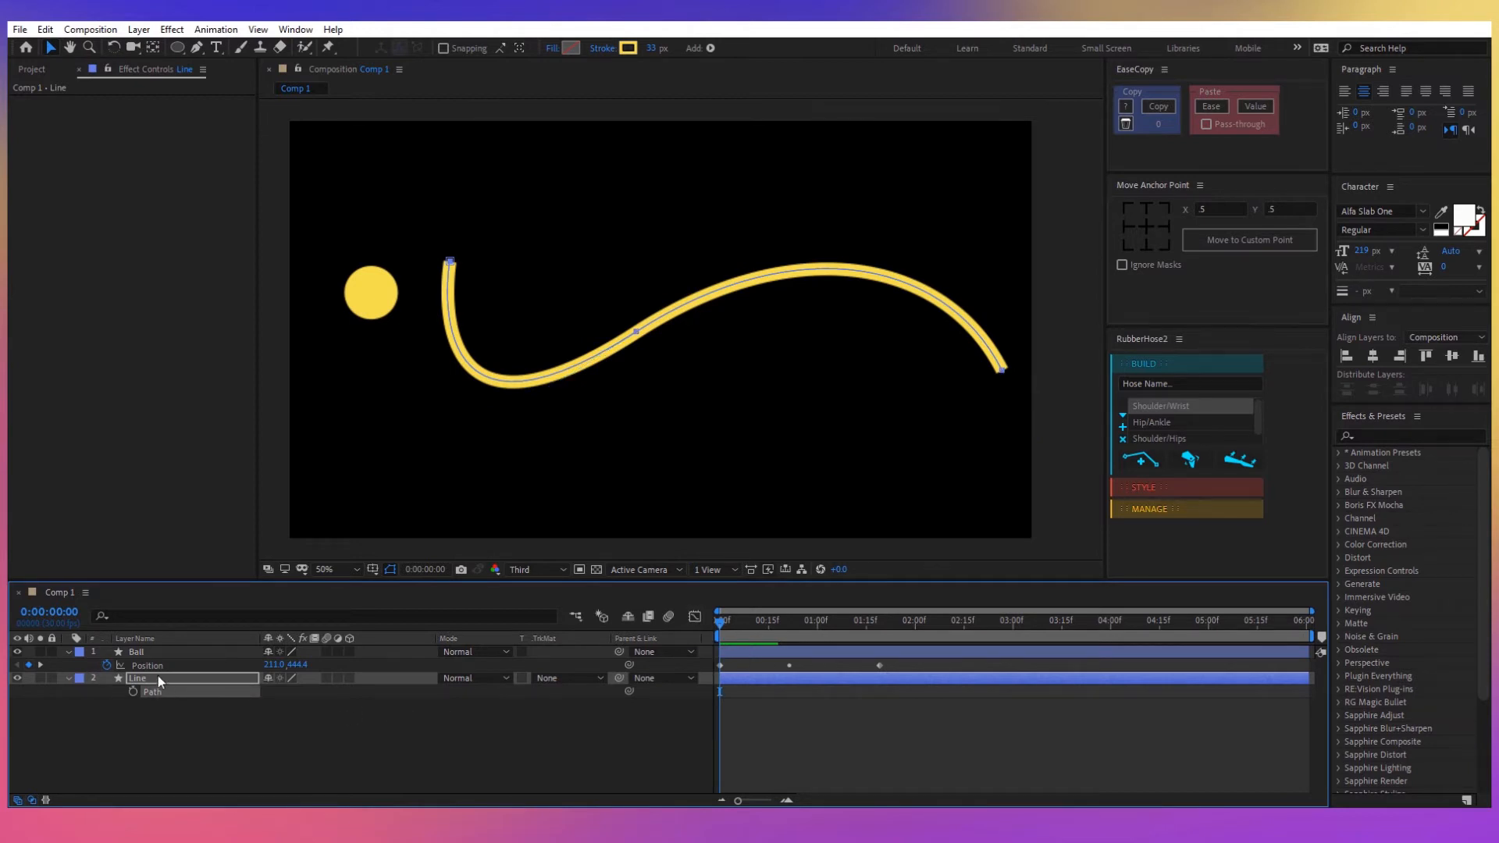
pyautogui.click(135, 651)
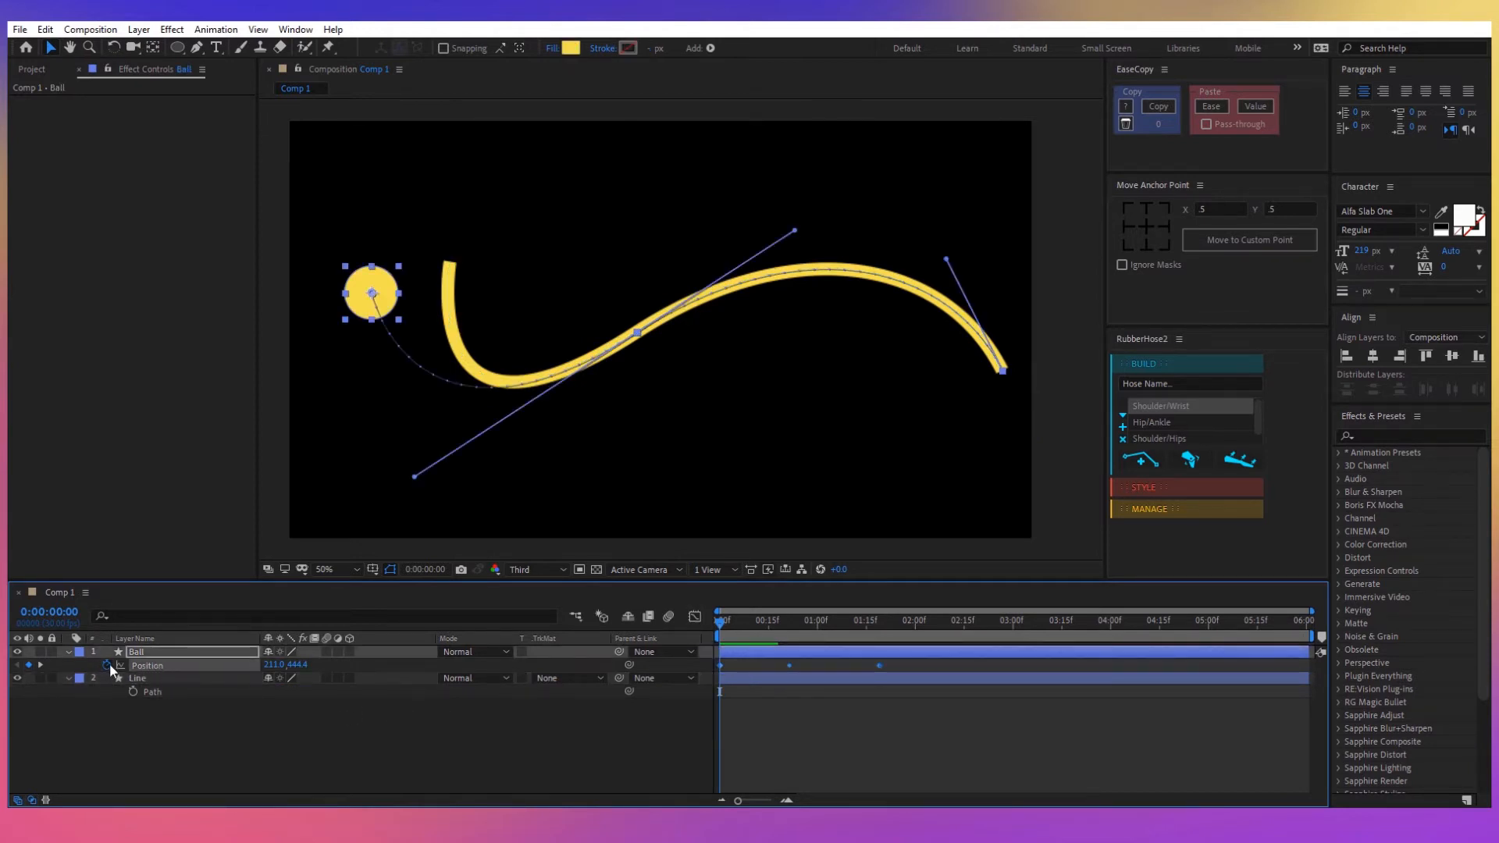
pyautogui.moveTo(368, 294); pyautogui.dragTo(449, 263)
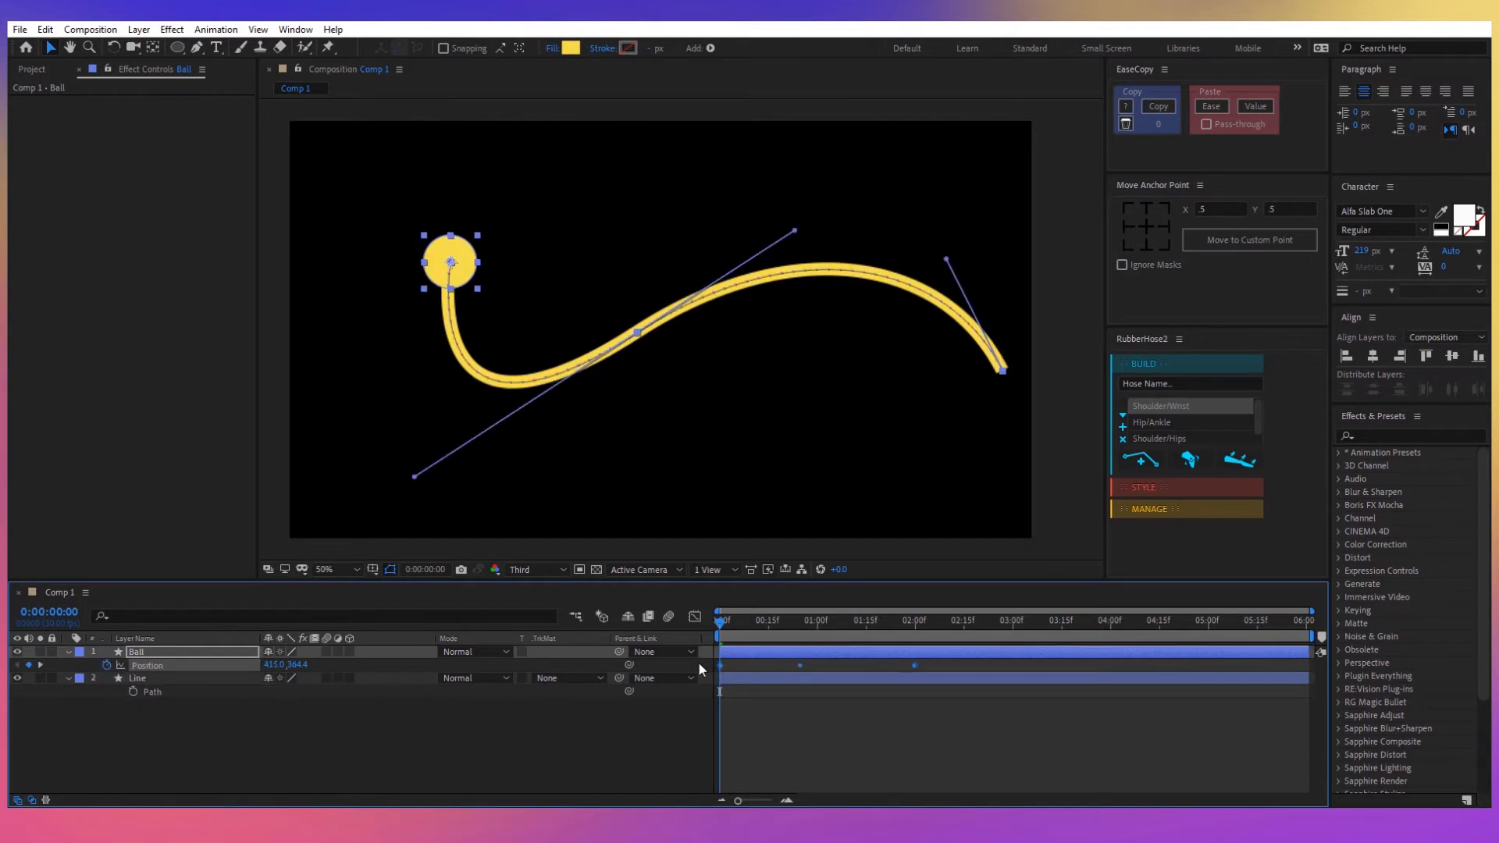
pyautogui.click(732, 619)
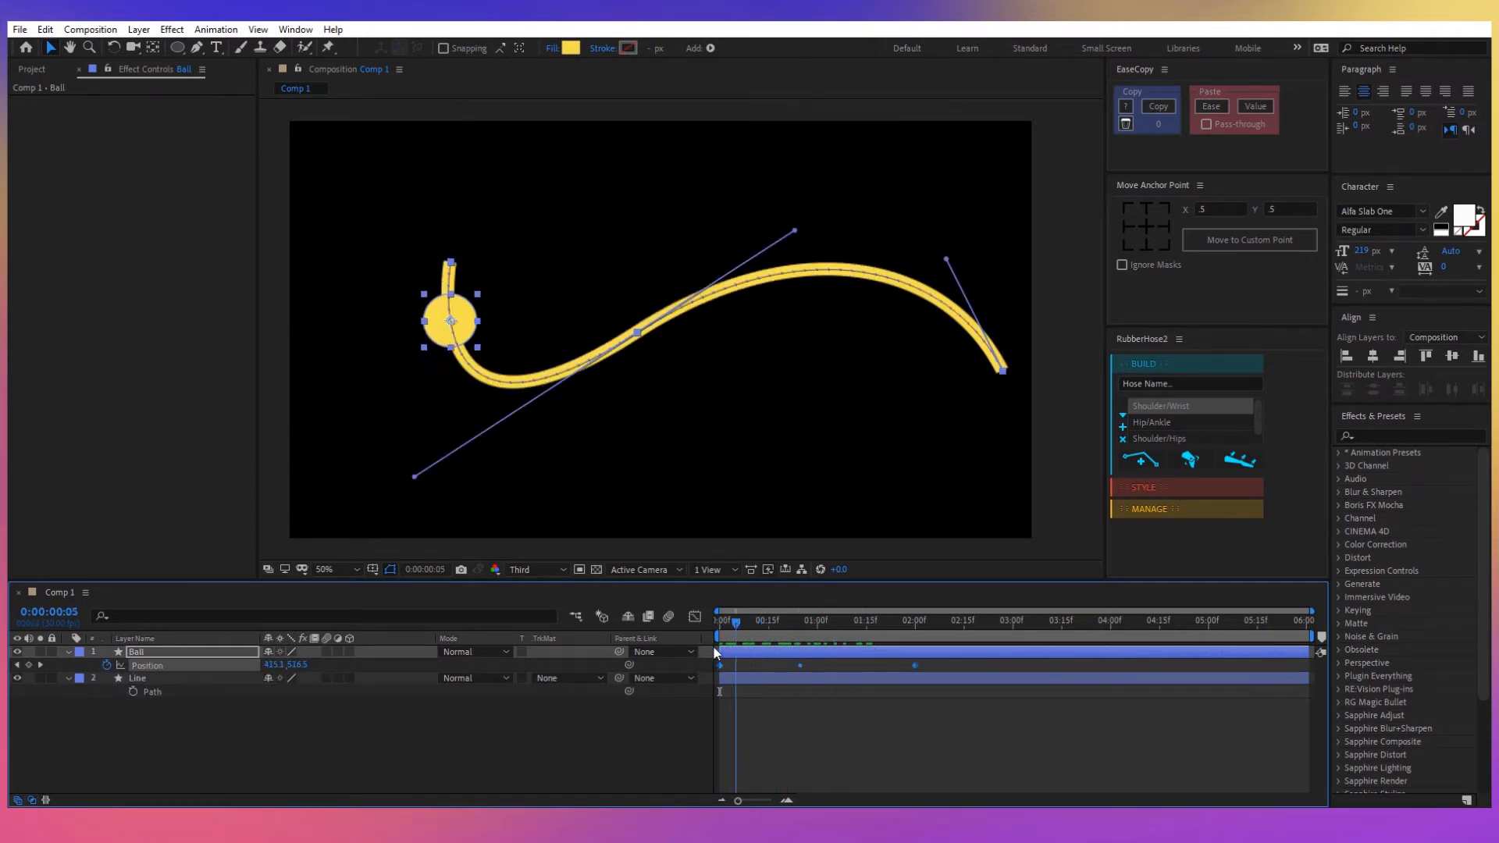
pyautogui.click(719, 621)
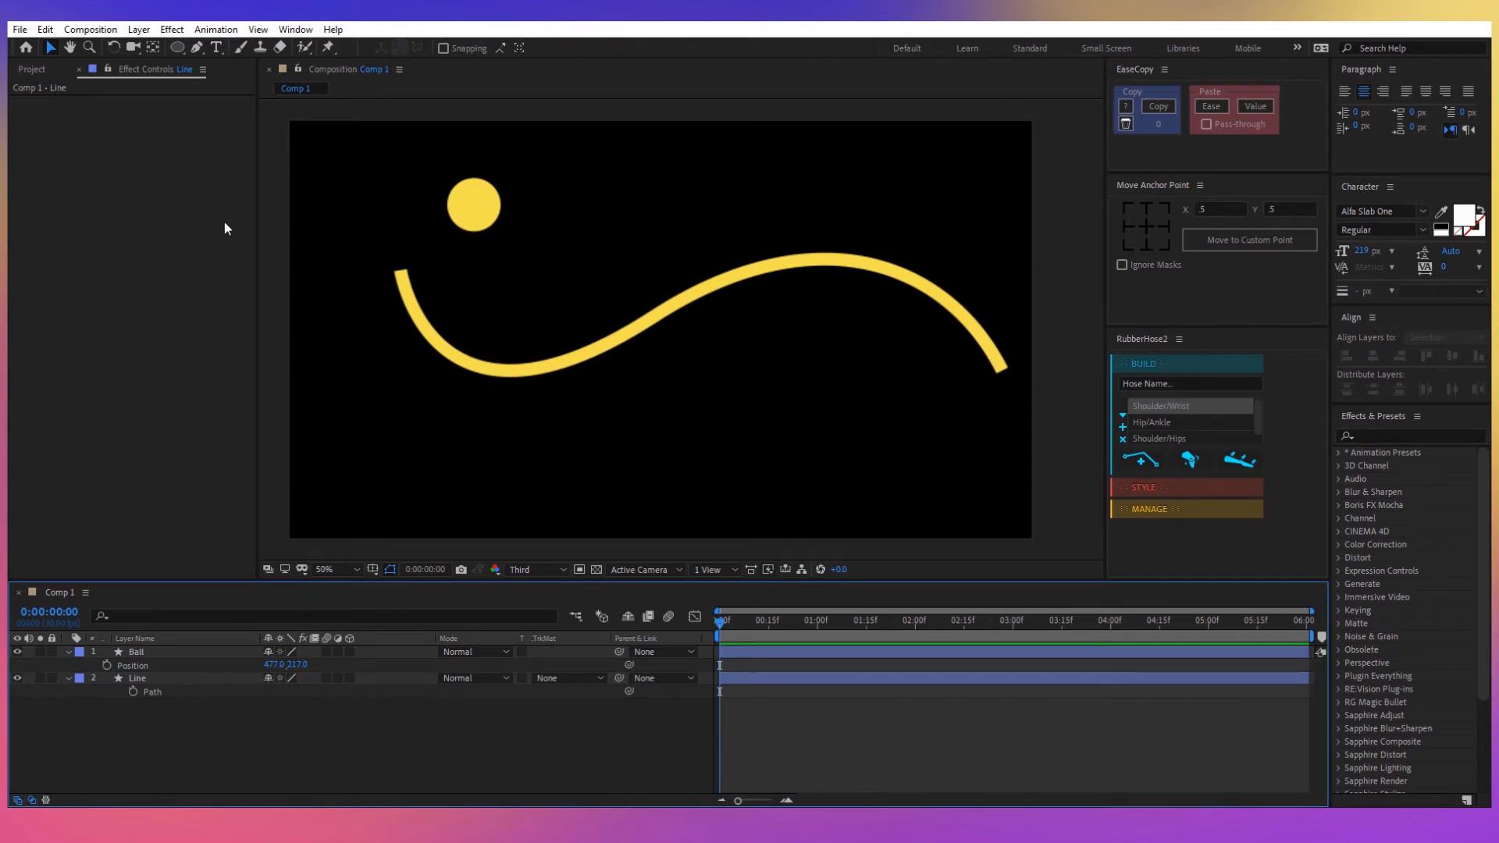
pyautogui.moveTo(296, 133)
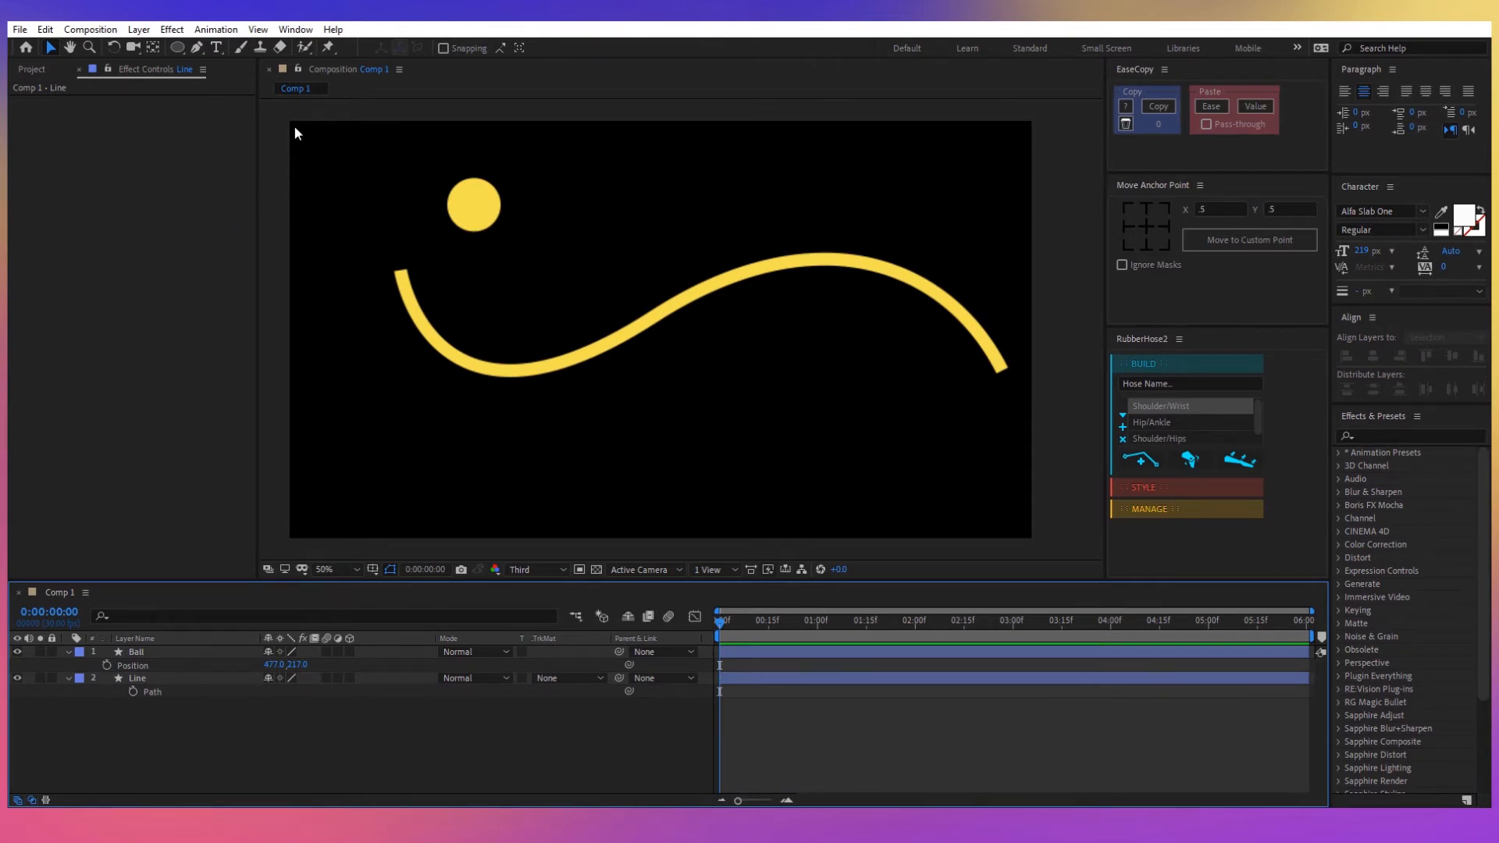
# Launch Create Nulls From Paths.jsx from the Window menu and select the Line's Path.
pyautogui.click(294, 28)
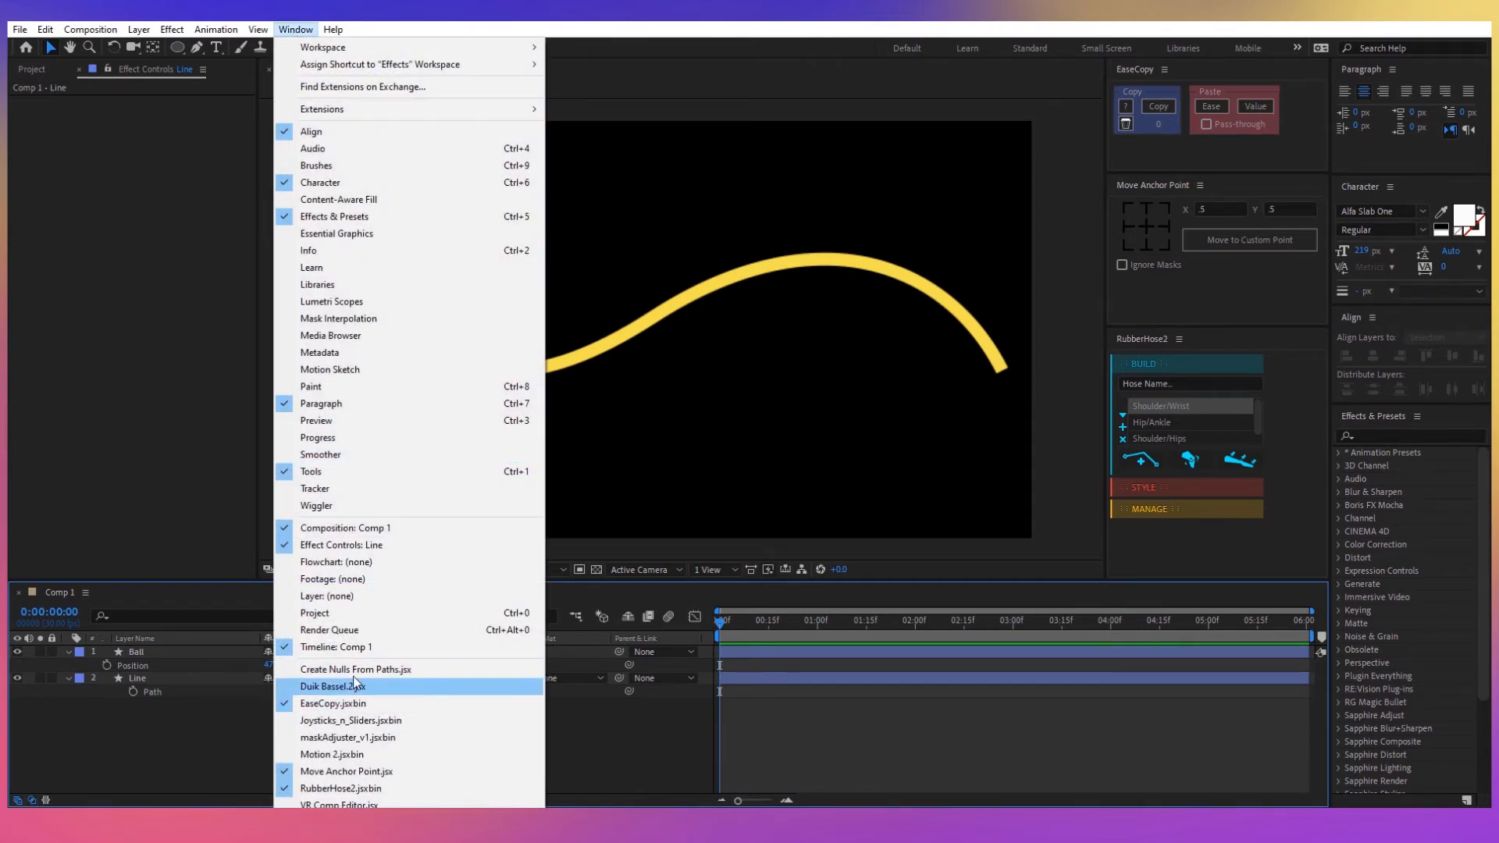
pyautogui.click(354, 668)
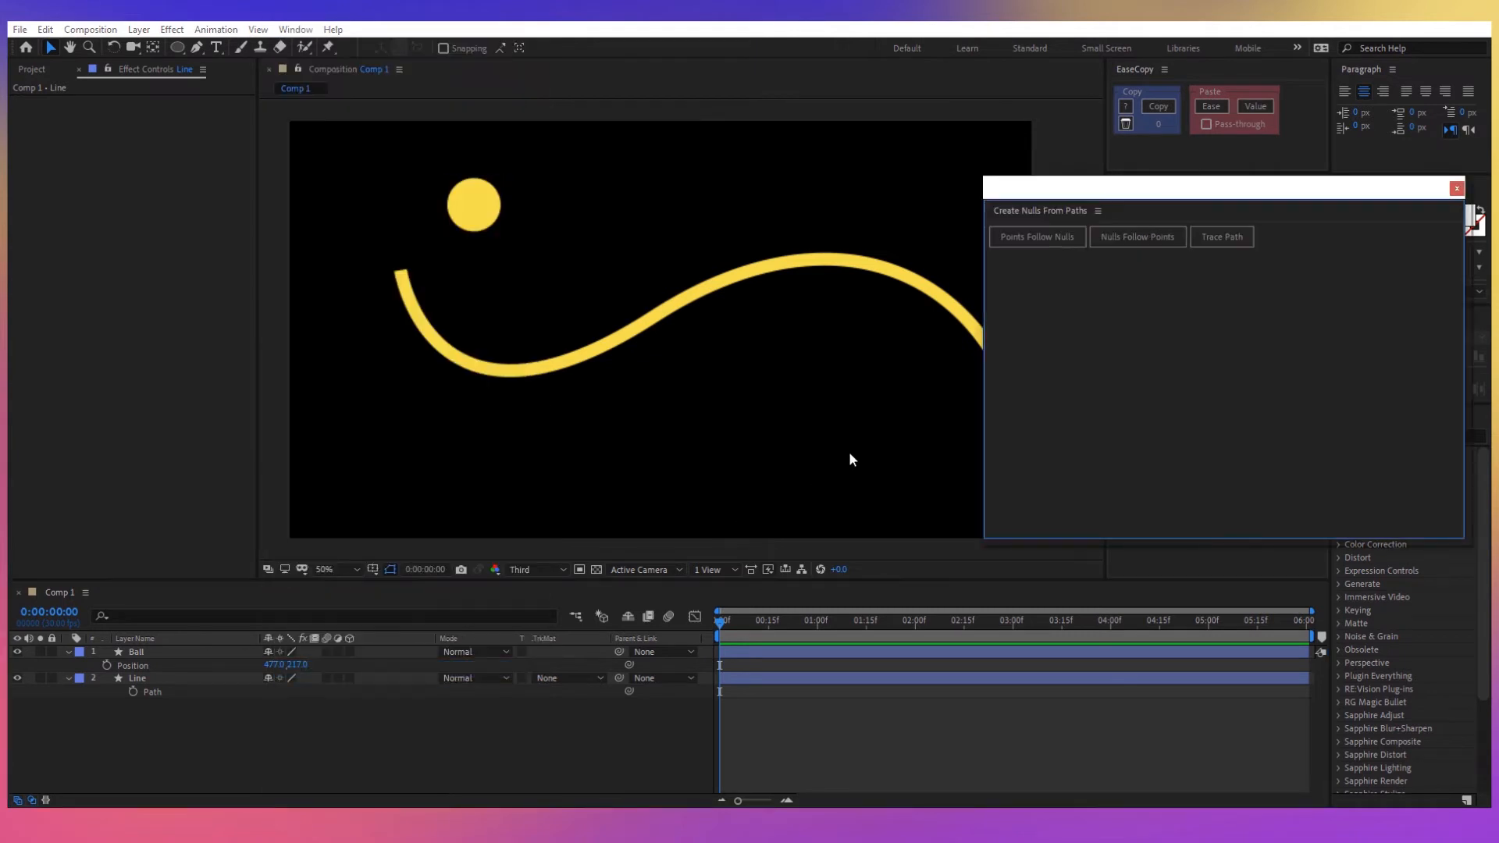
pyautogui.moveTo(1236, 282)
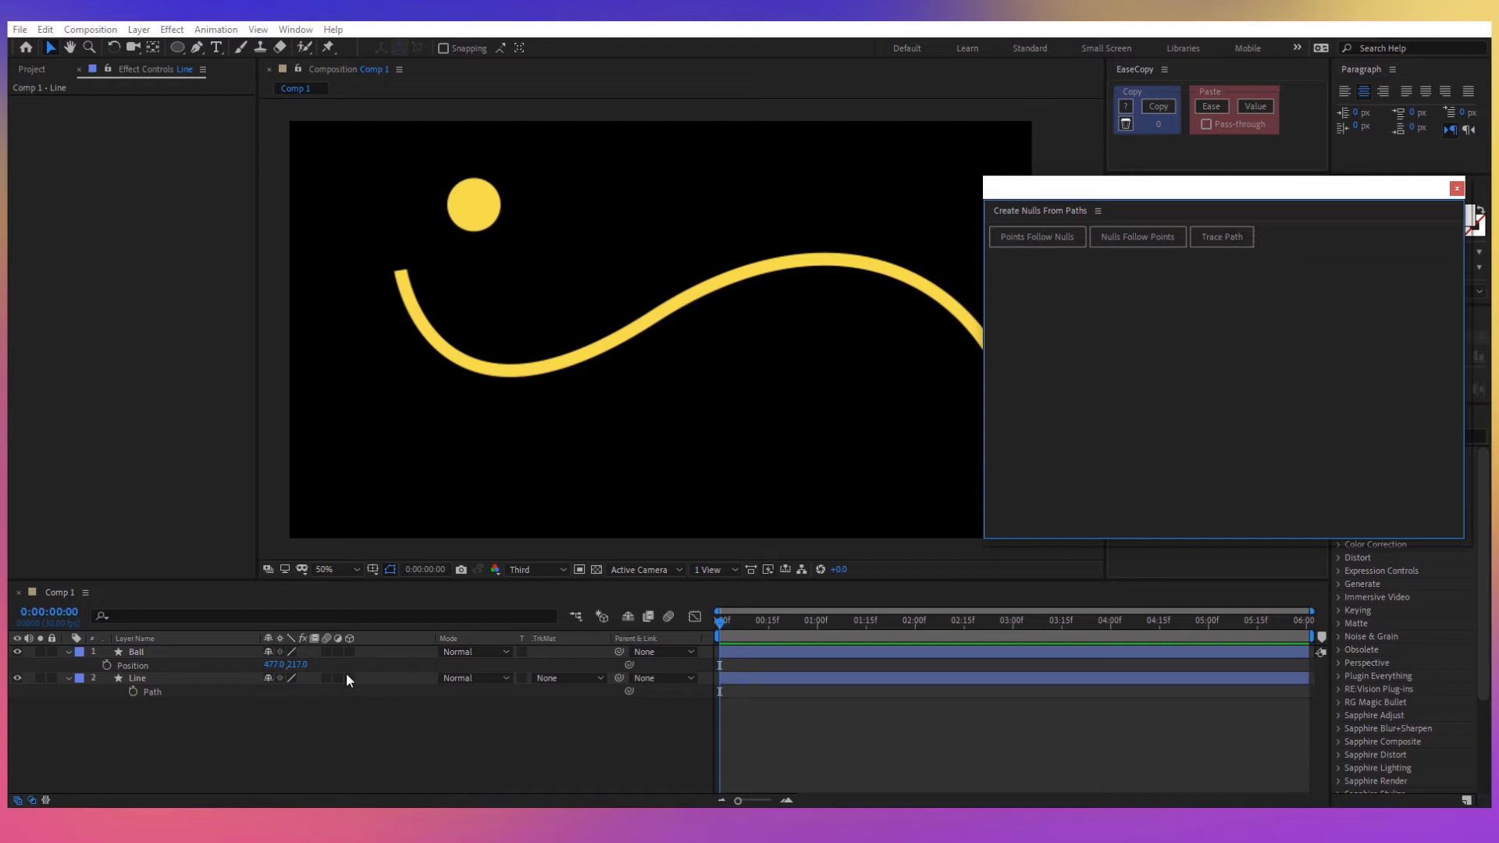
pyautogui.click(137, 677)
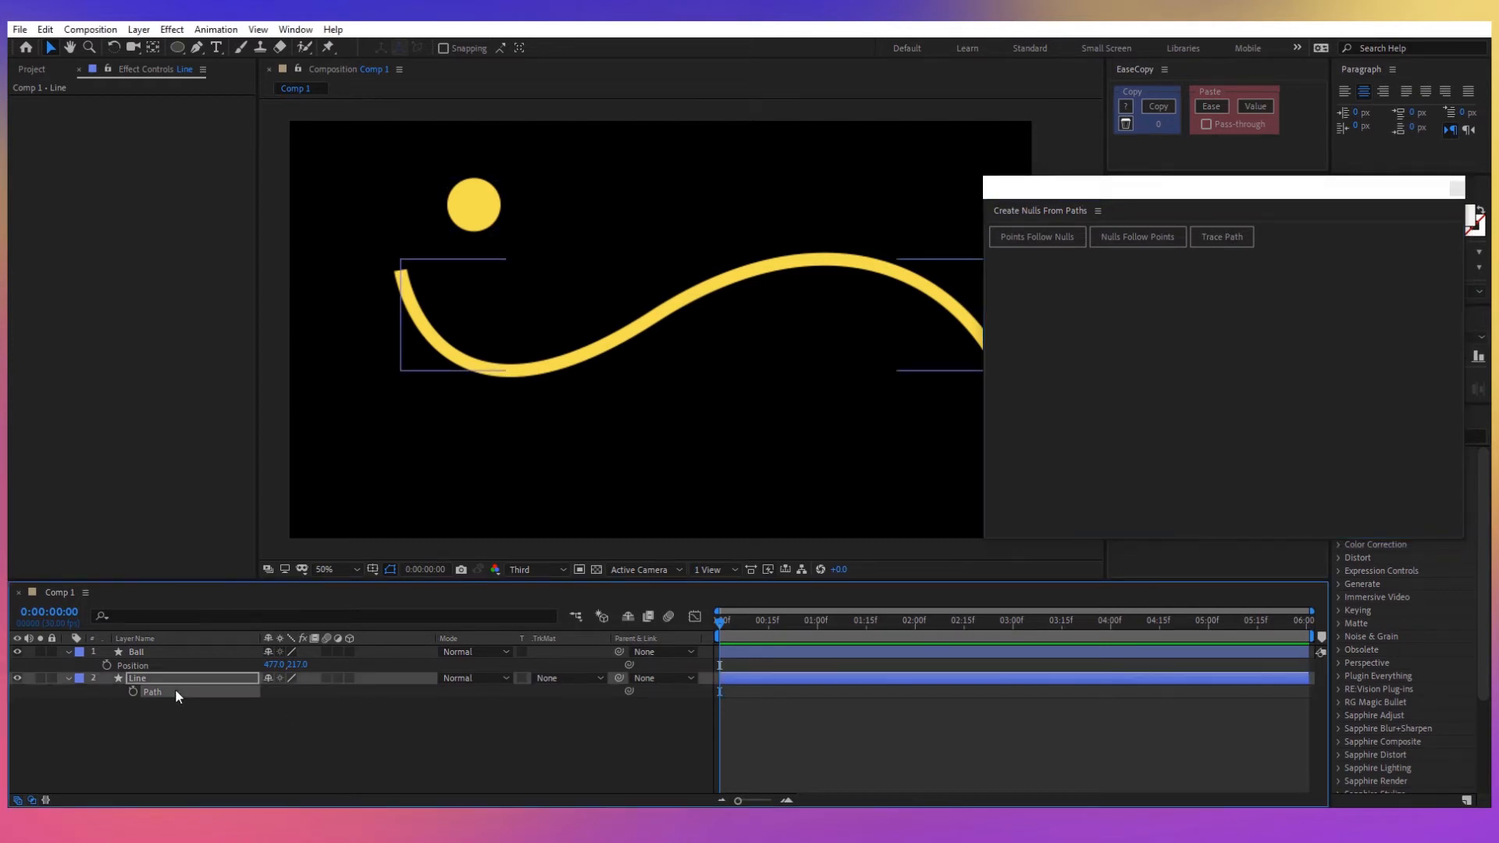
pyautogui.click(1221, 236)
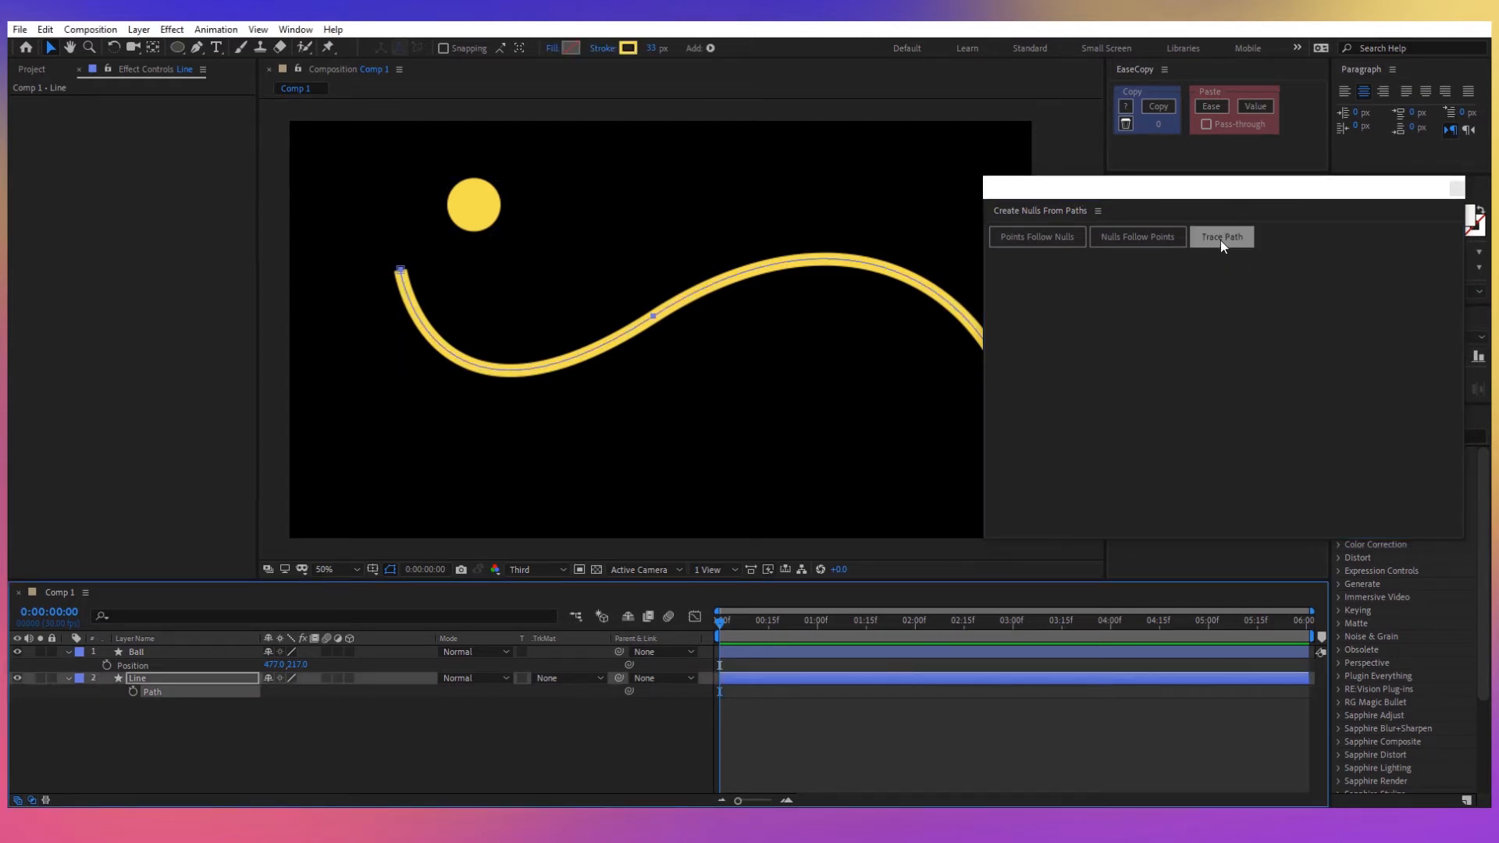
# Create a Trace Line null from the Line's path and reveal its Progress keyframes.
pyautogui.click(1221, 236)
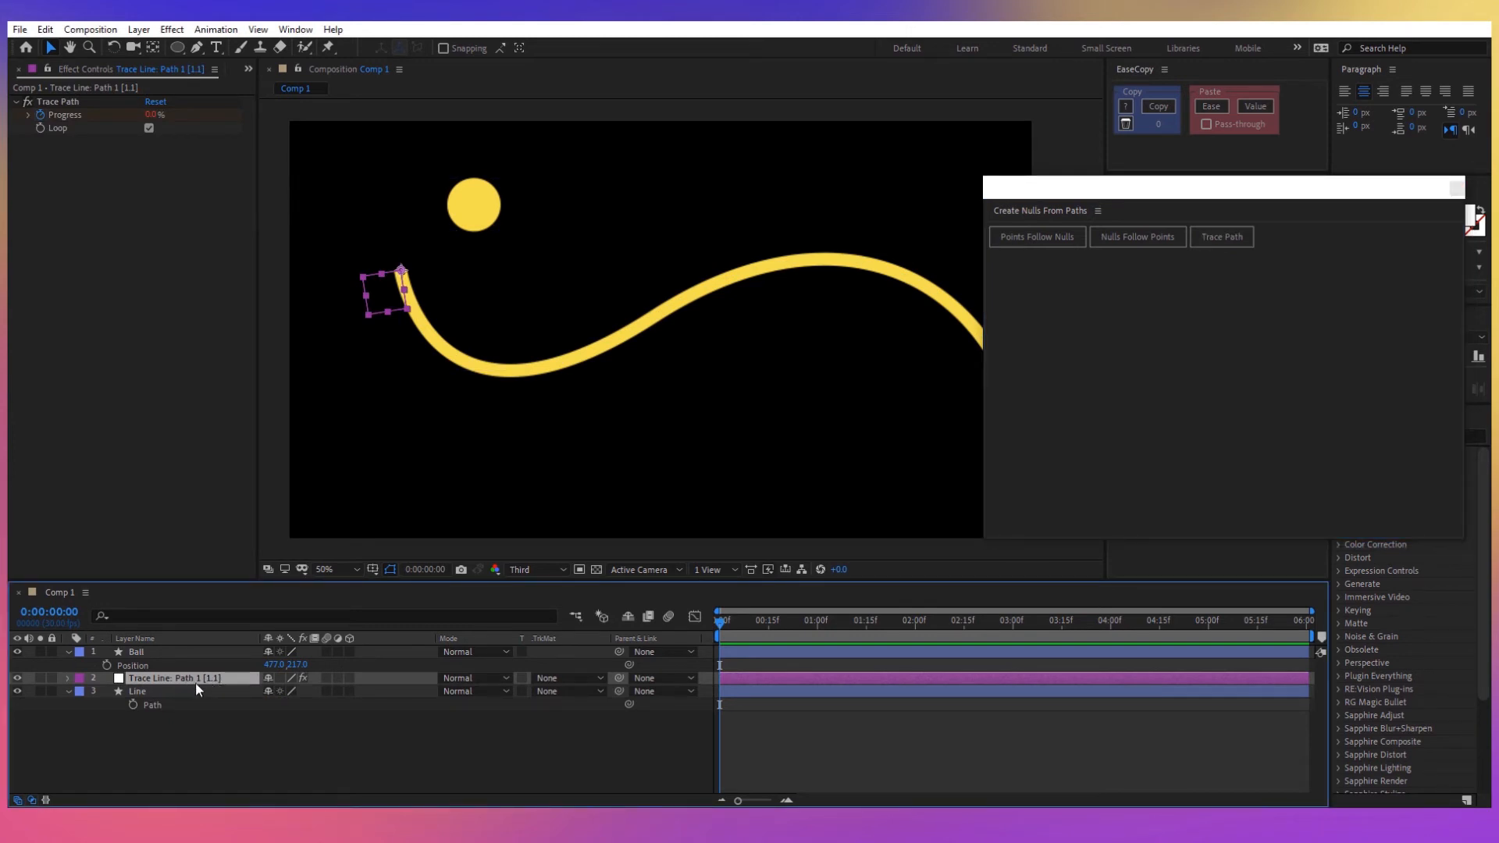
pyautogui.click(68, 677)
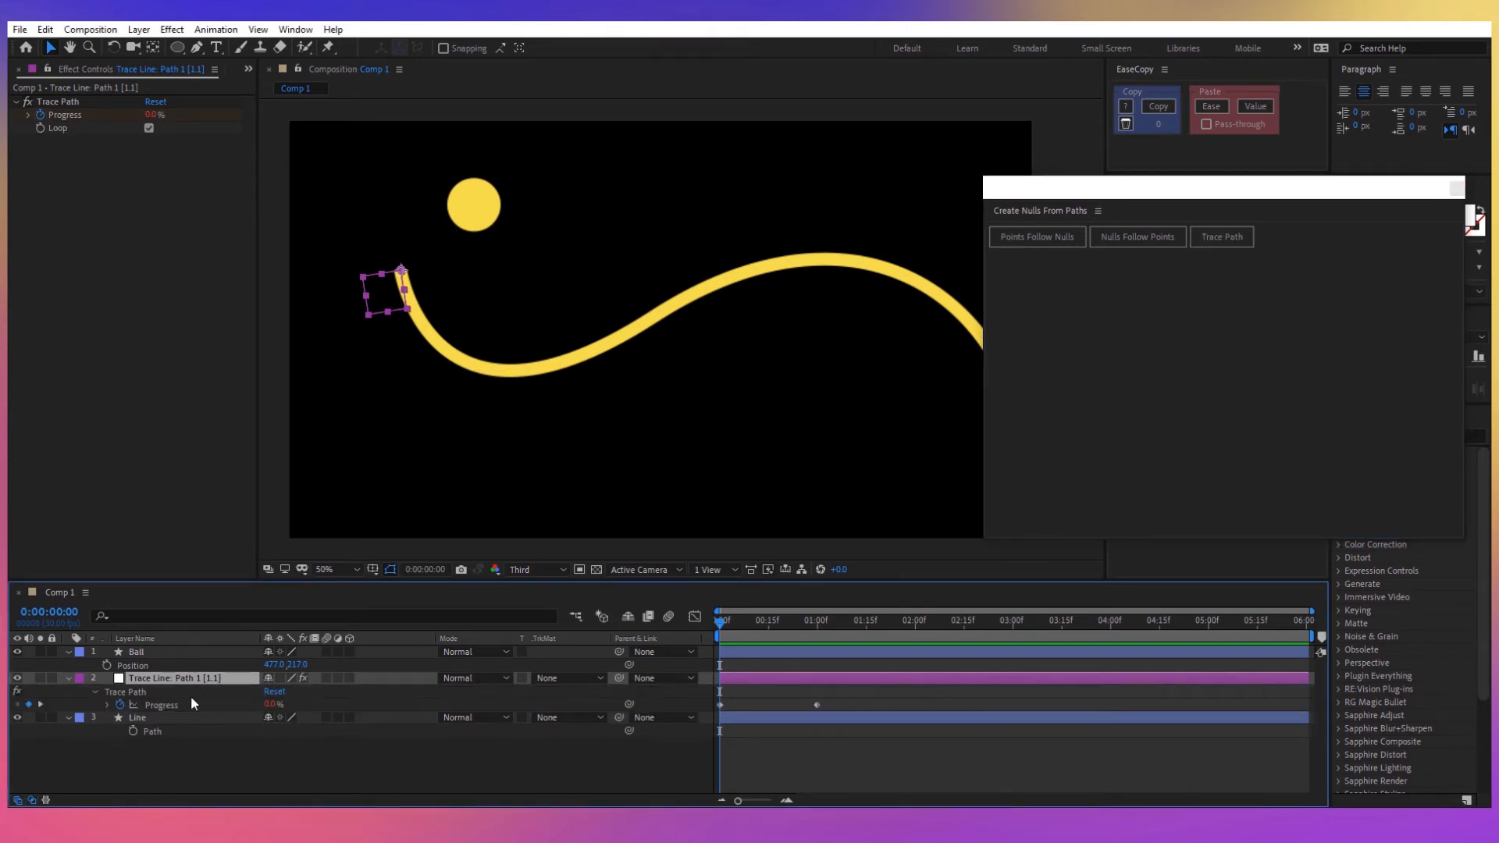
pyautogui.moveTo(731, 629)
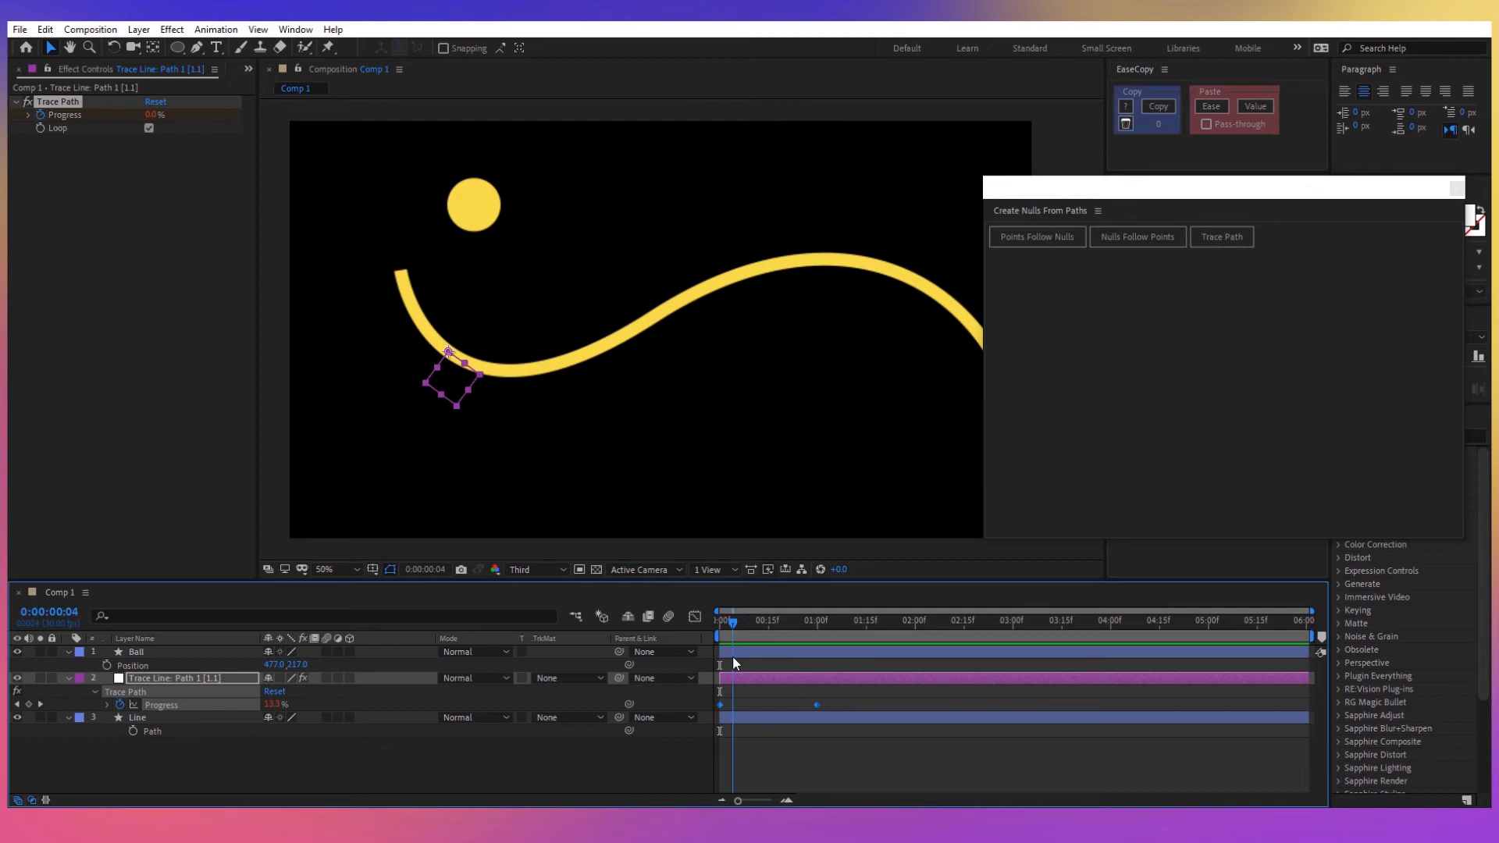
pyautogui.click(136, 652)
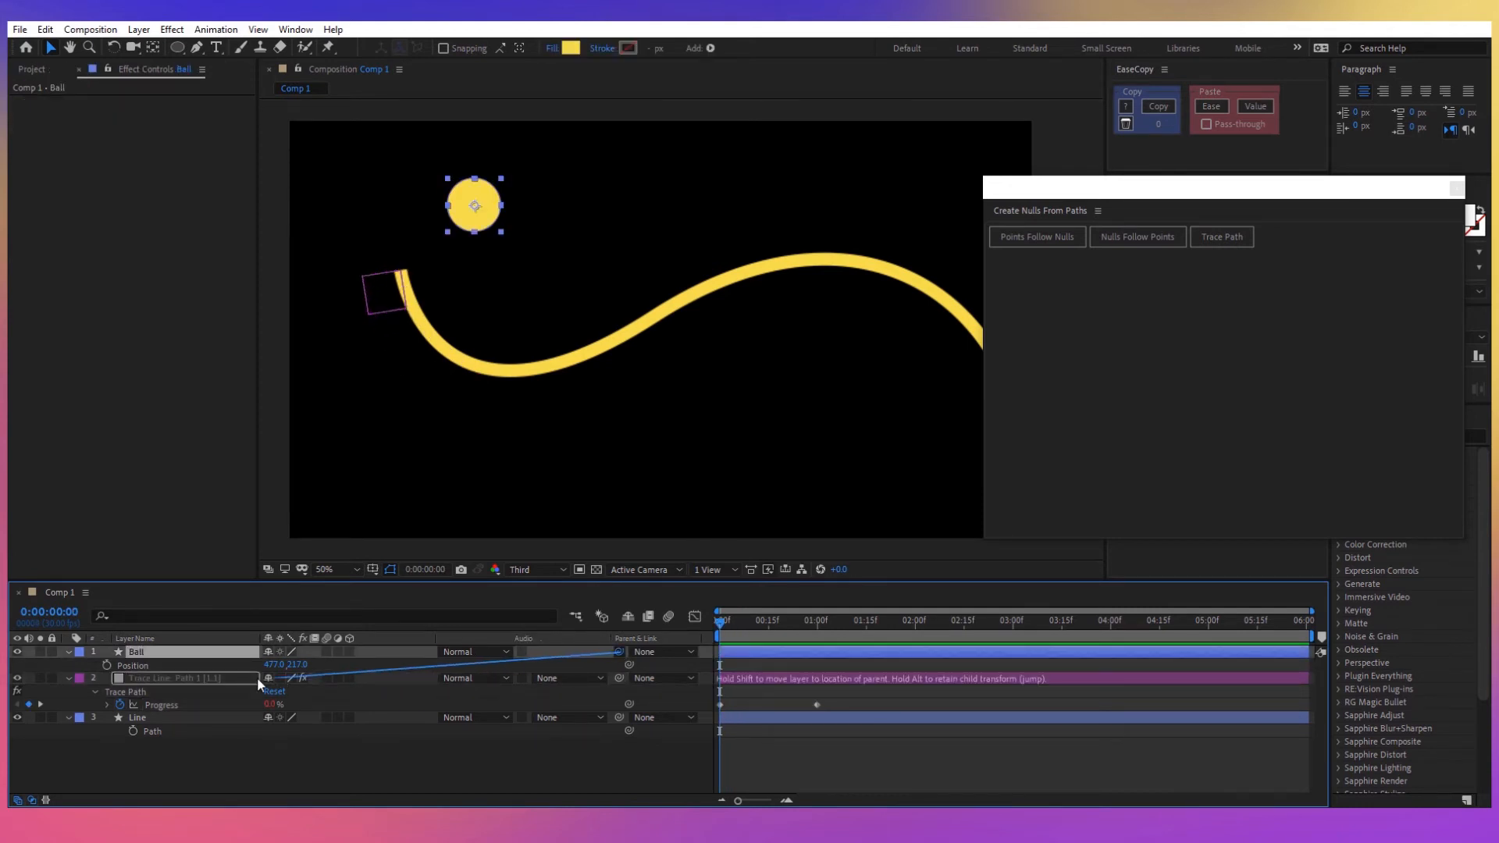
# Set the Ball layer's parent to Trace Line: Path 1 [1.1] via the Parent dropdown.
pyautogui.click(736, 619)
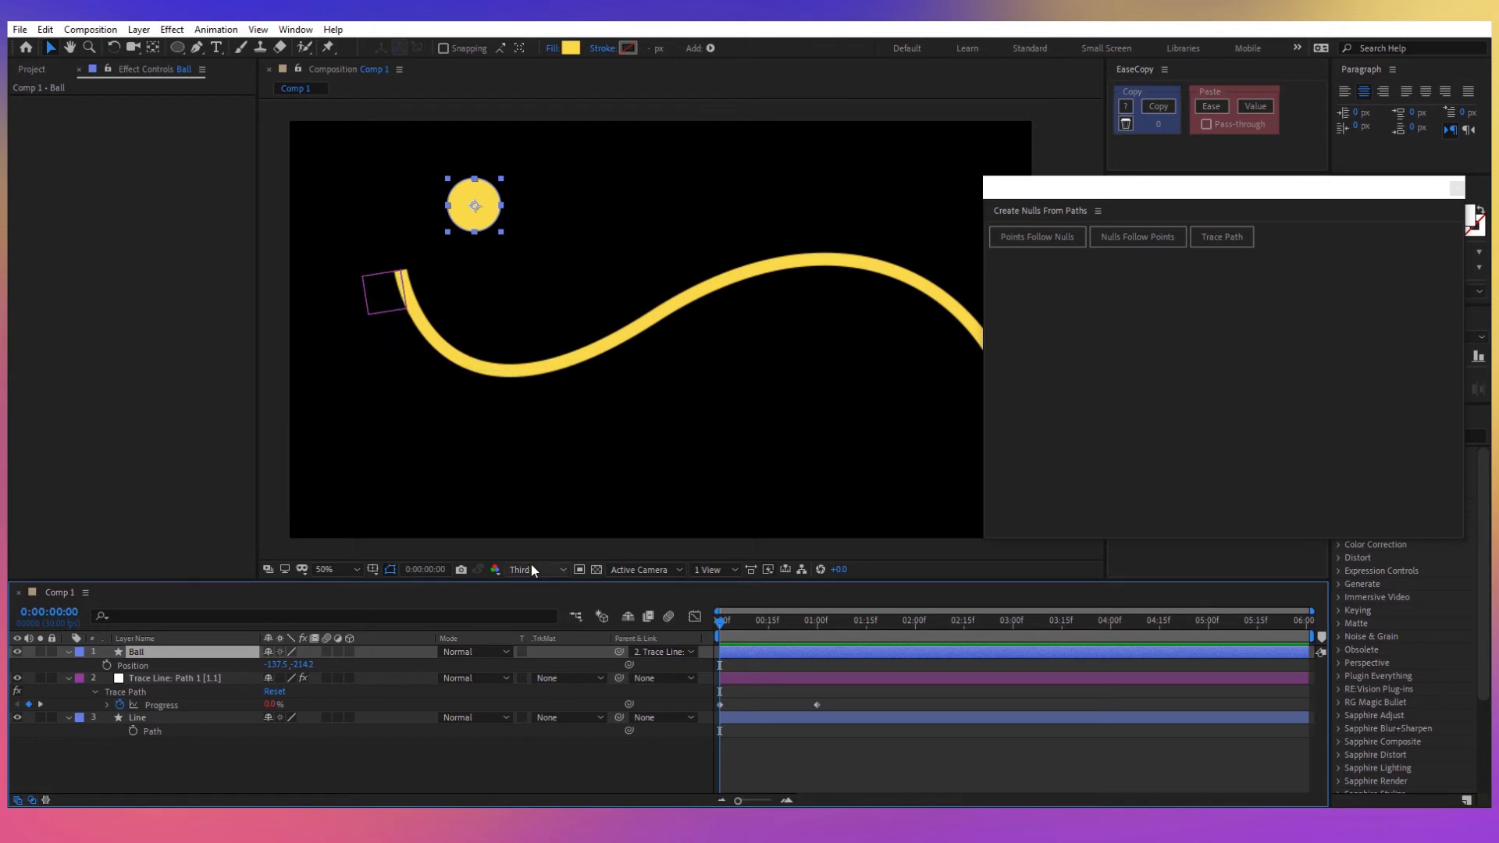
pyautogui.click(663, 651)
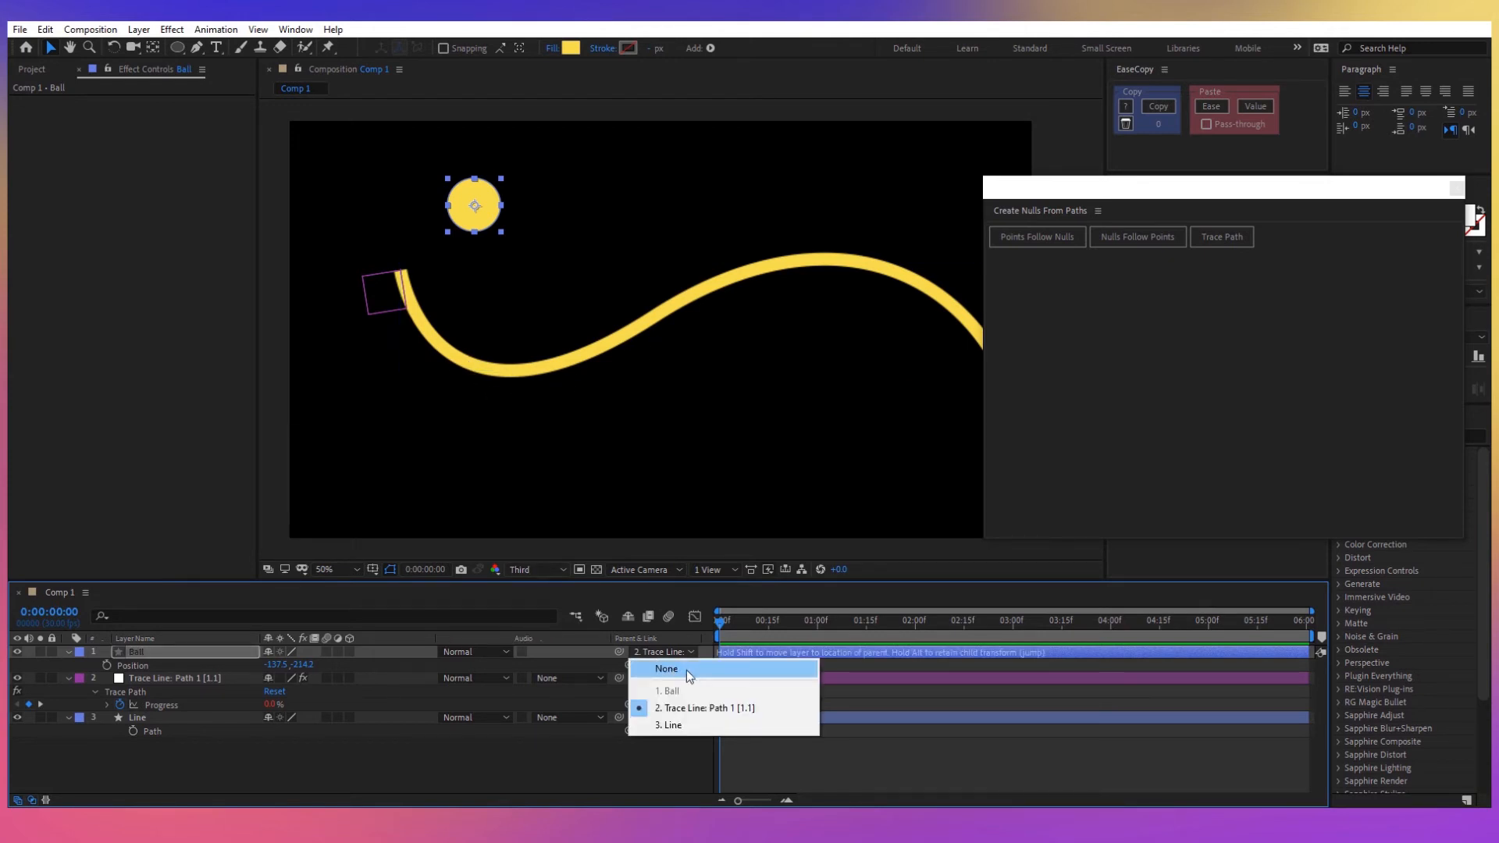
pyautogui.click(666, 668)
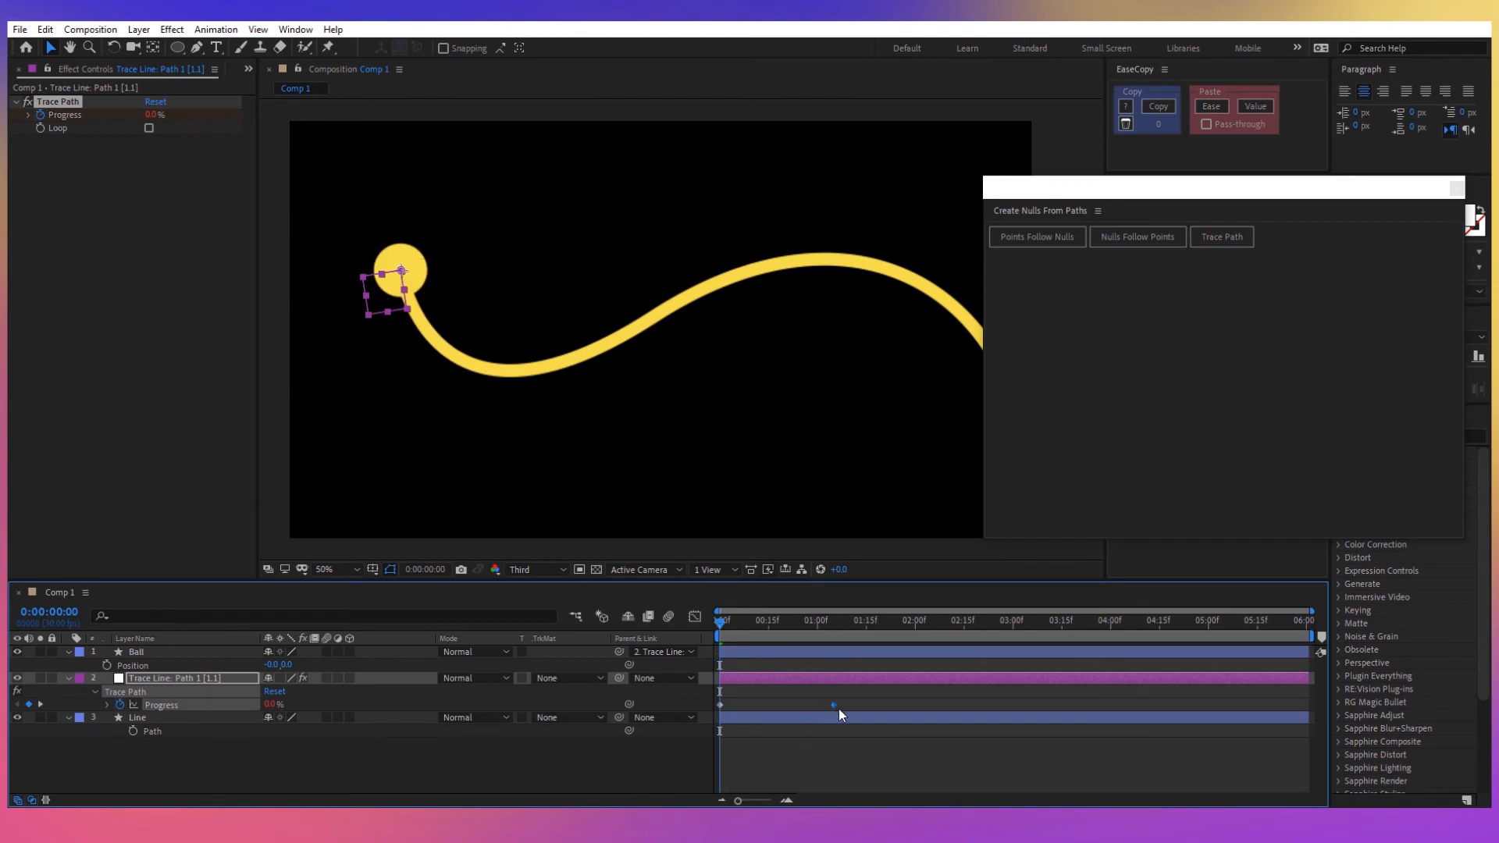
pyautogui.moveTo(807, 629)
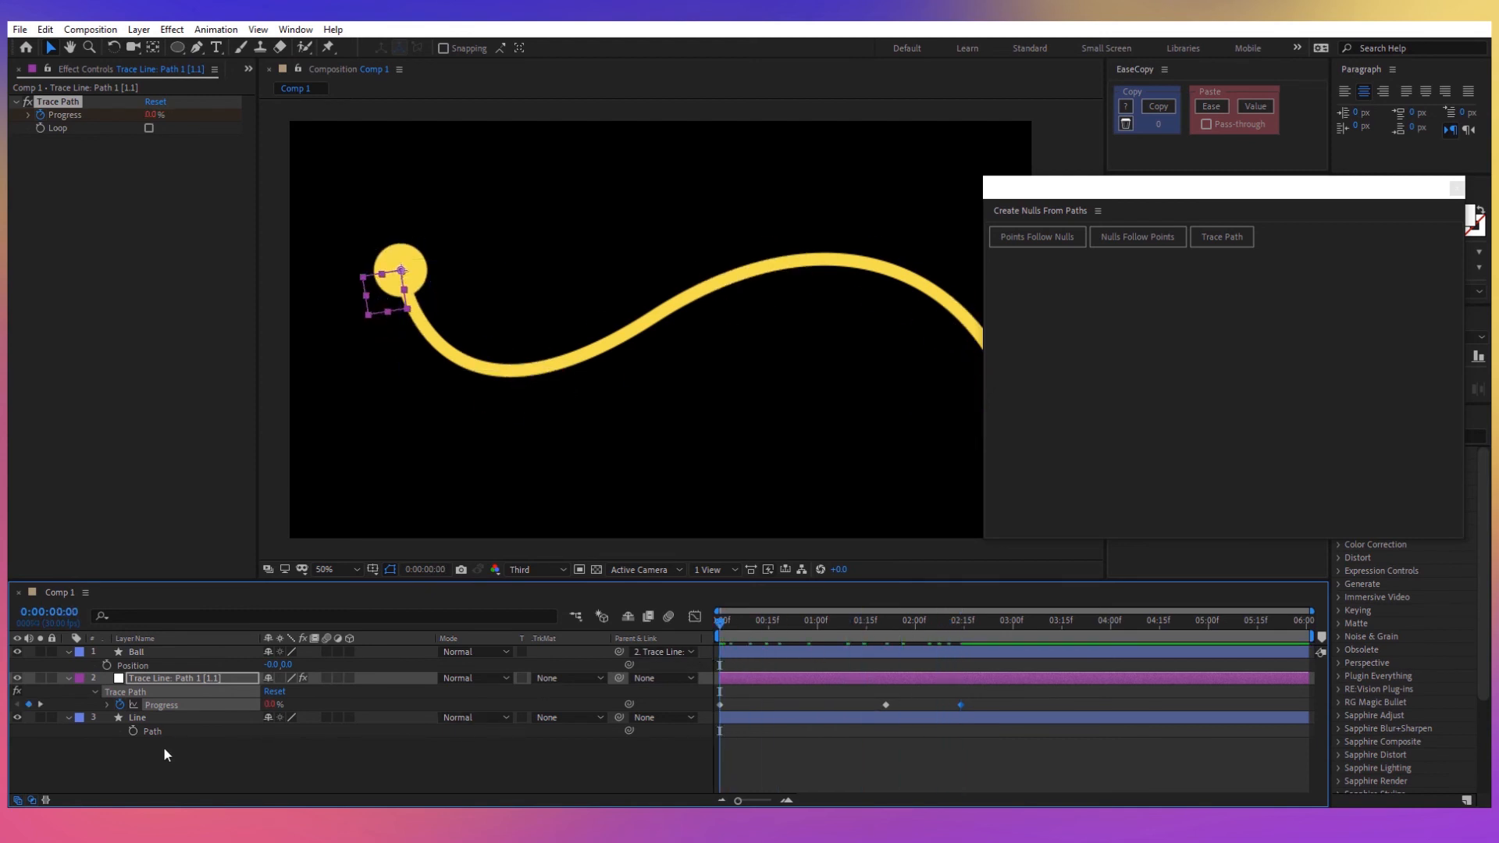
# Select the Line and scrub the timeline to confirm the ball follows the edited curve.
pyautogui.click(137, 716)
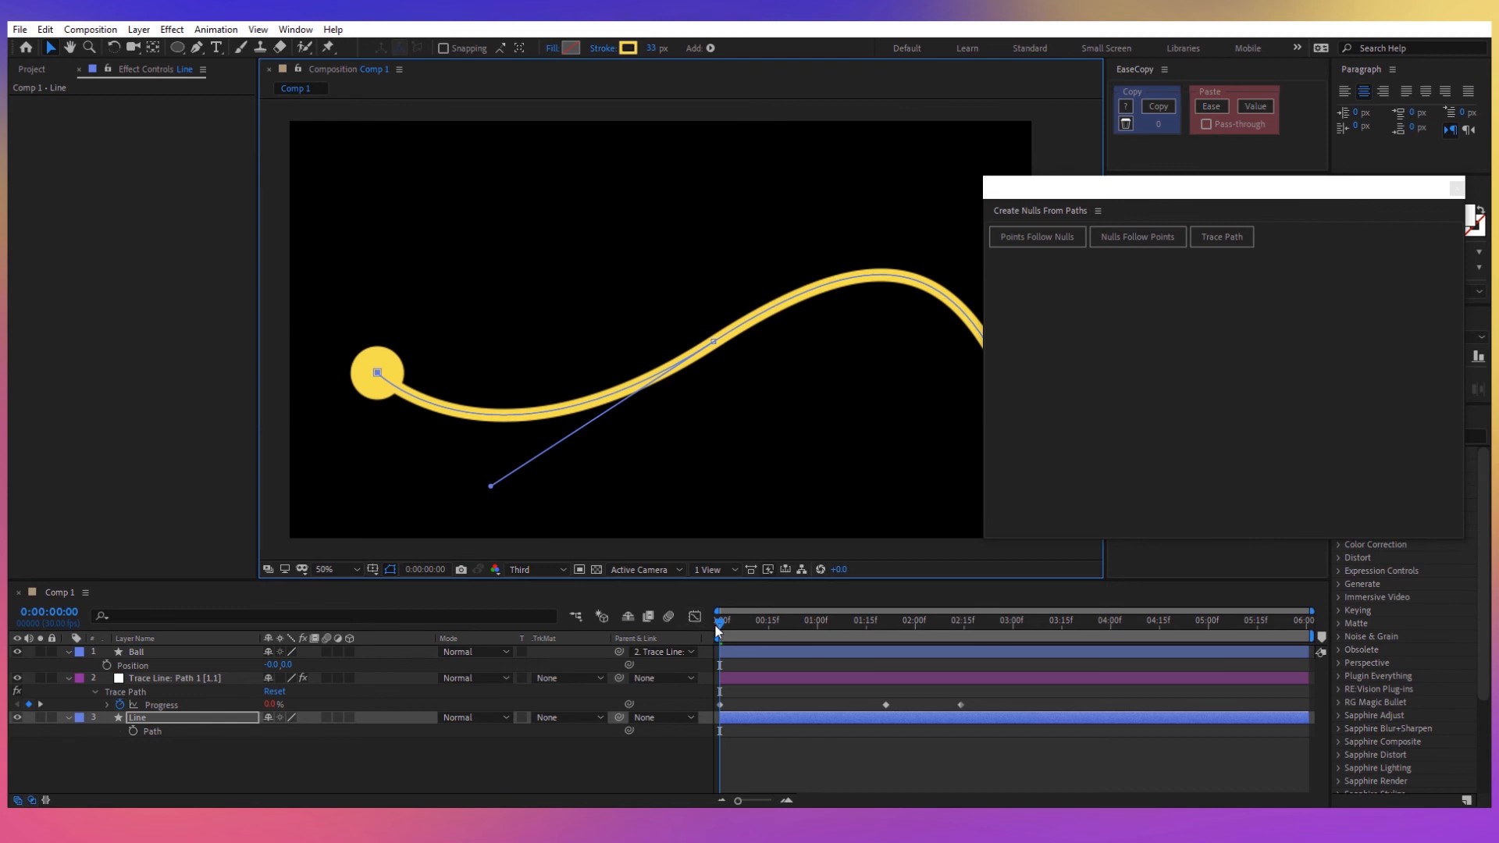
pyautogui.click(864, 618)
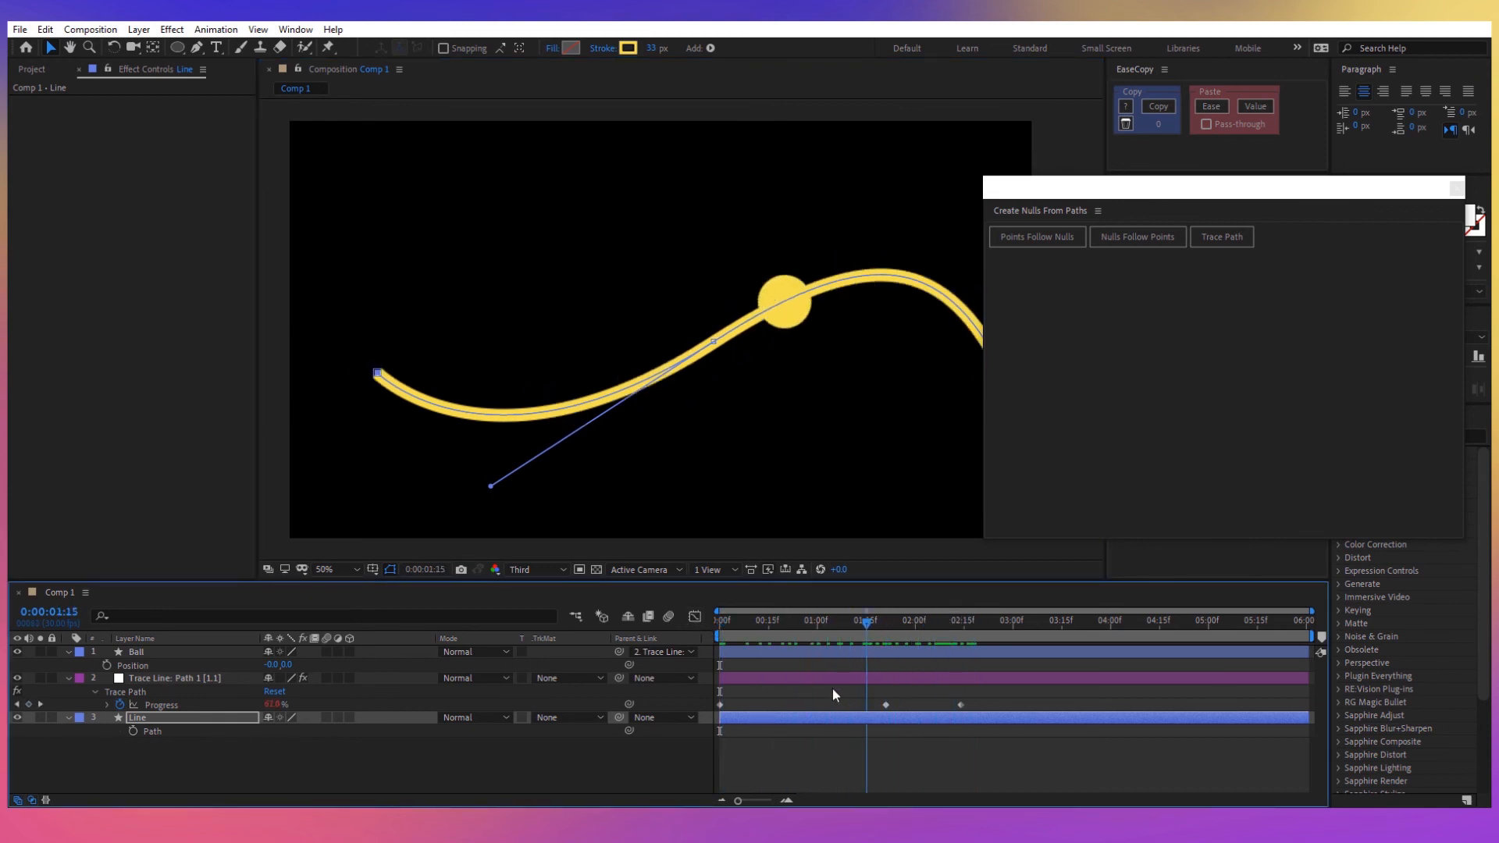
pyautogui.click(719, 619)
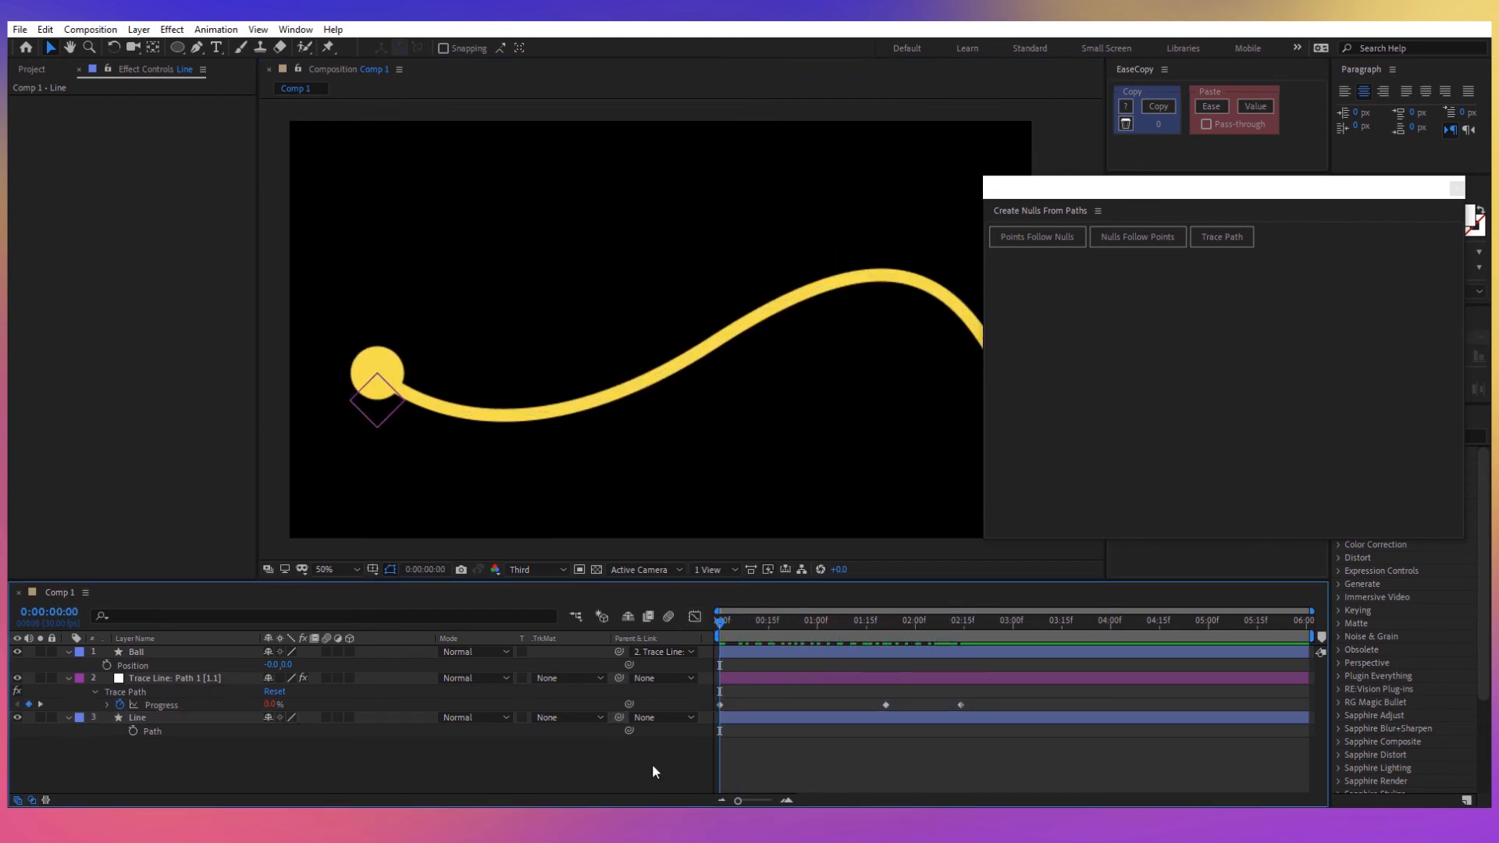